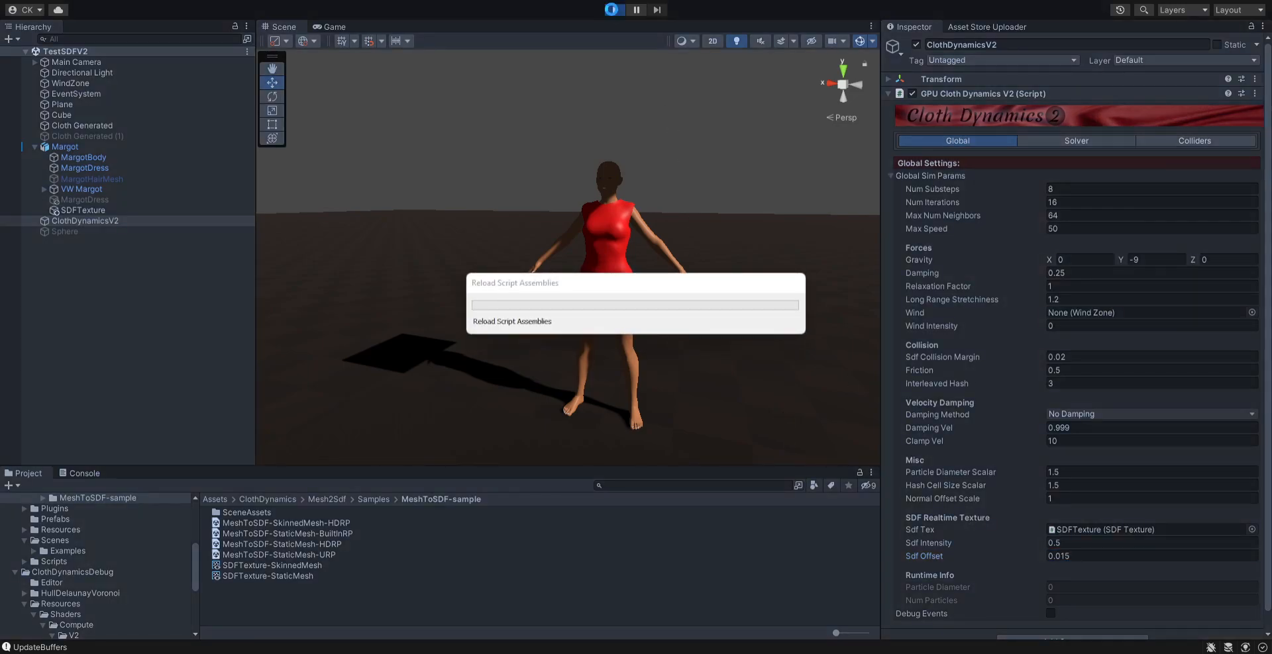
- Start Play mode and show the SDFTexture-StaticMesh render texture's green body preview
click(612, 9)
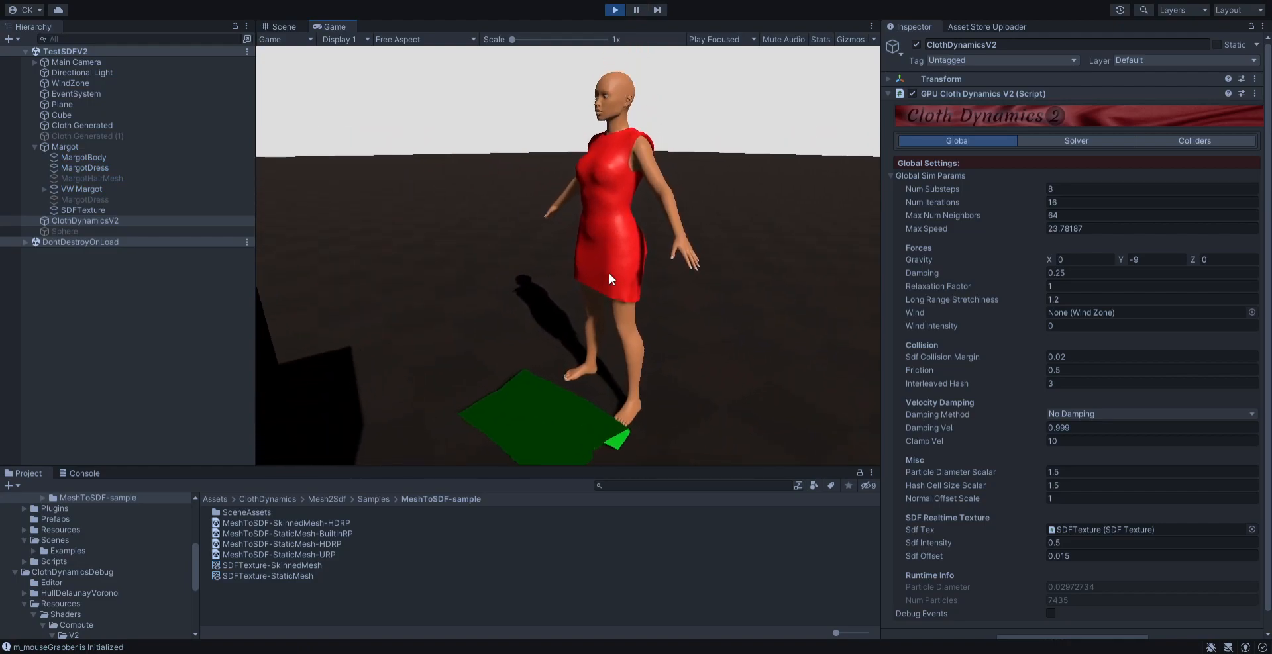
click(83, 211)
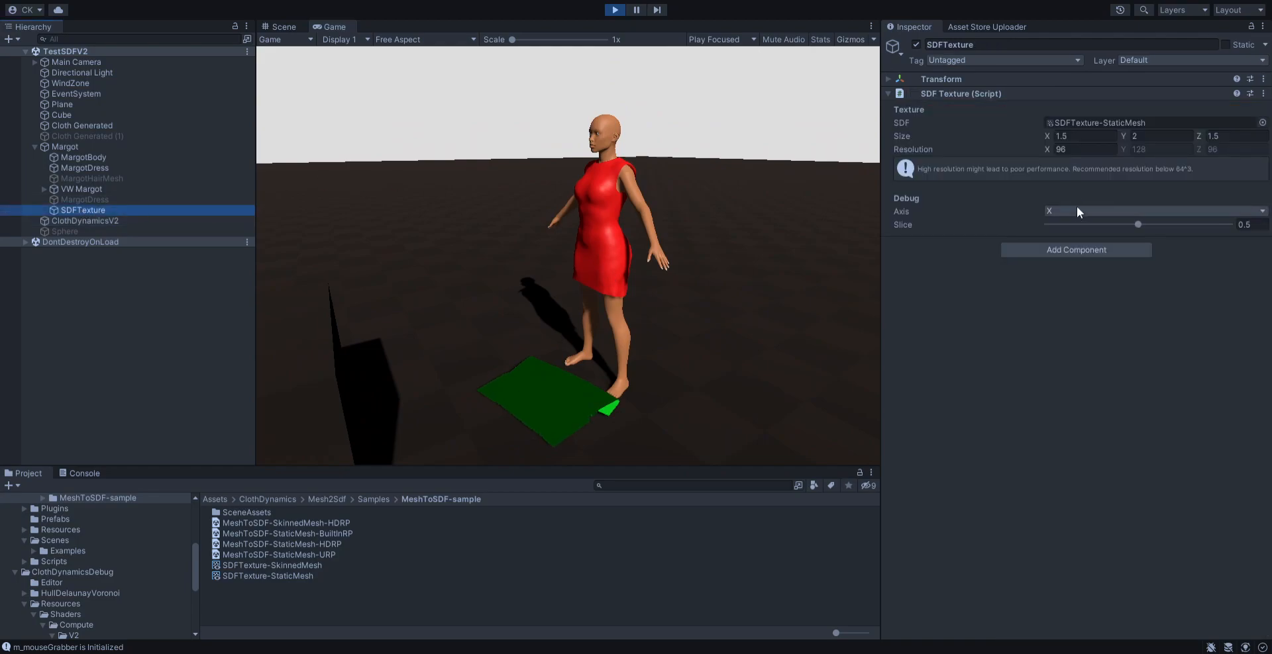
click(267, 576)
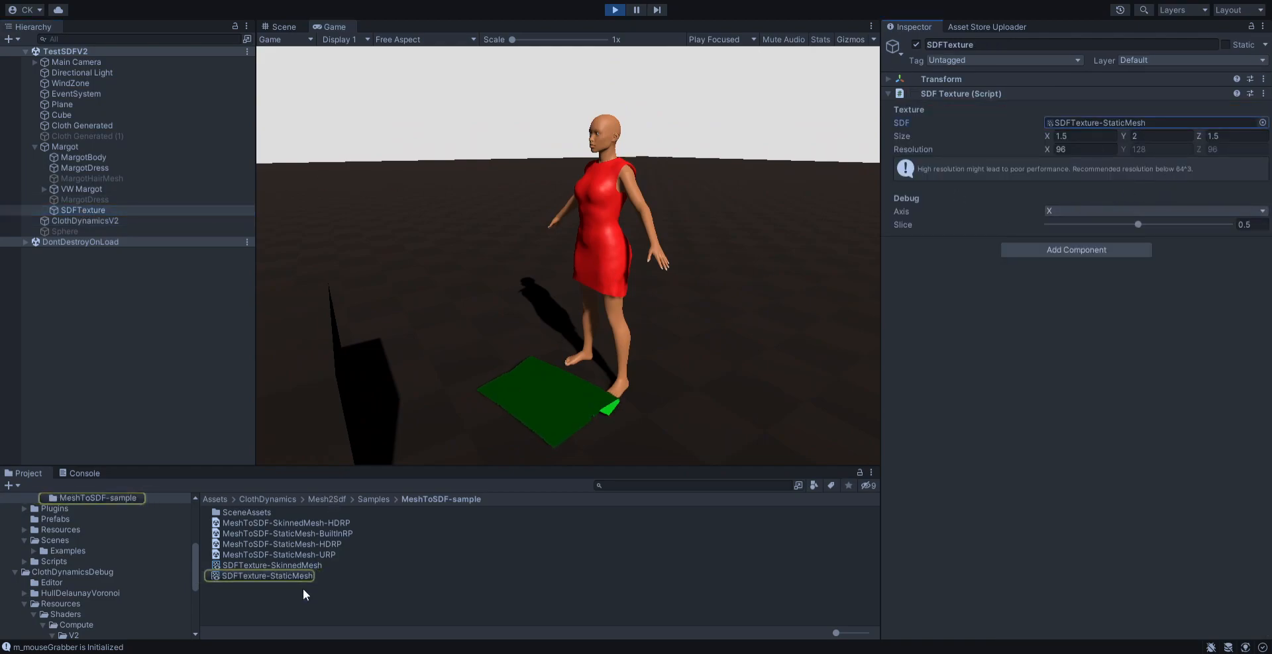
click(265, 576)
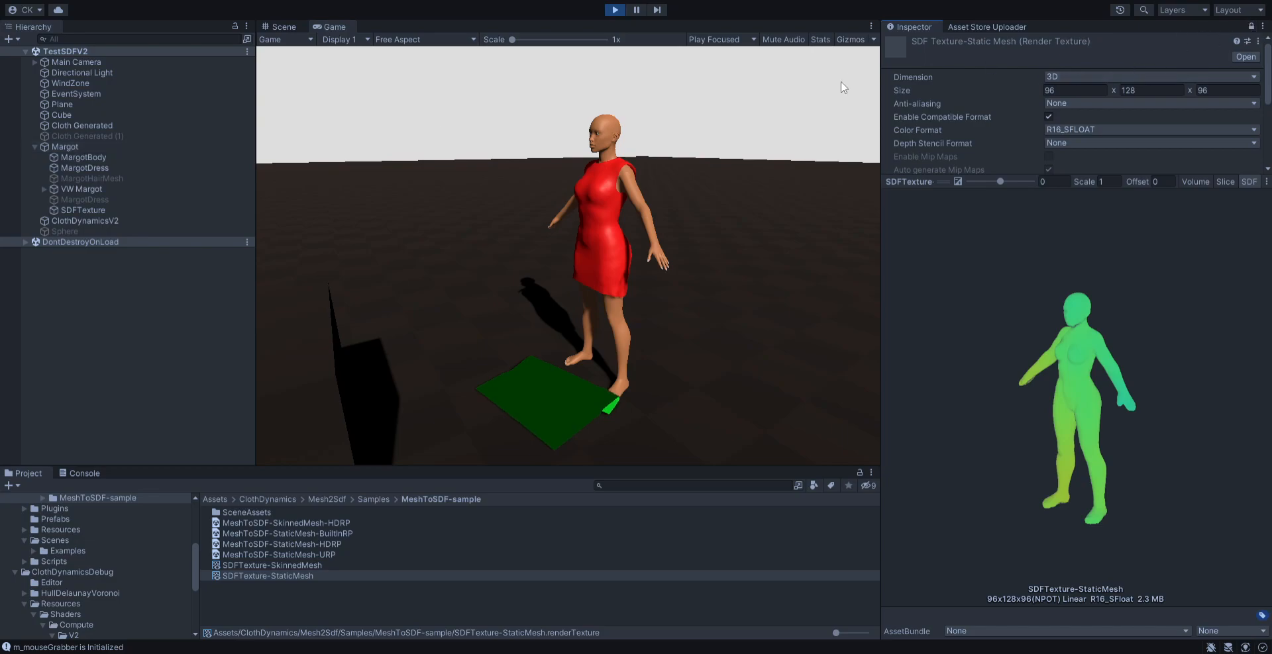
- Review Margot, MargotBody's mesh-to-SDF settings and MargotDress's GPU cloth skinning with Margot as body parent
click(64, 147)
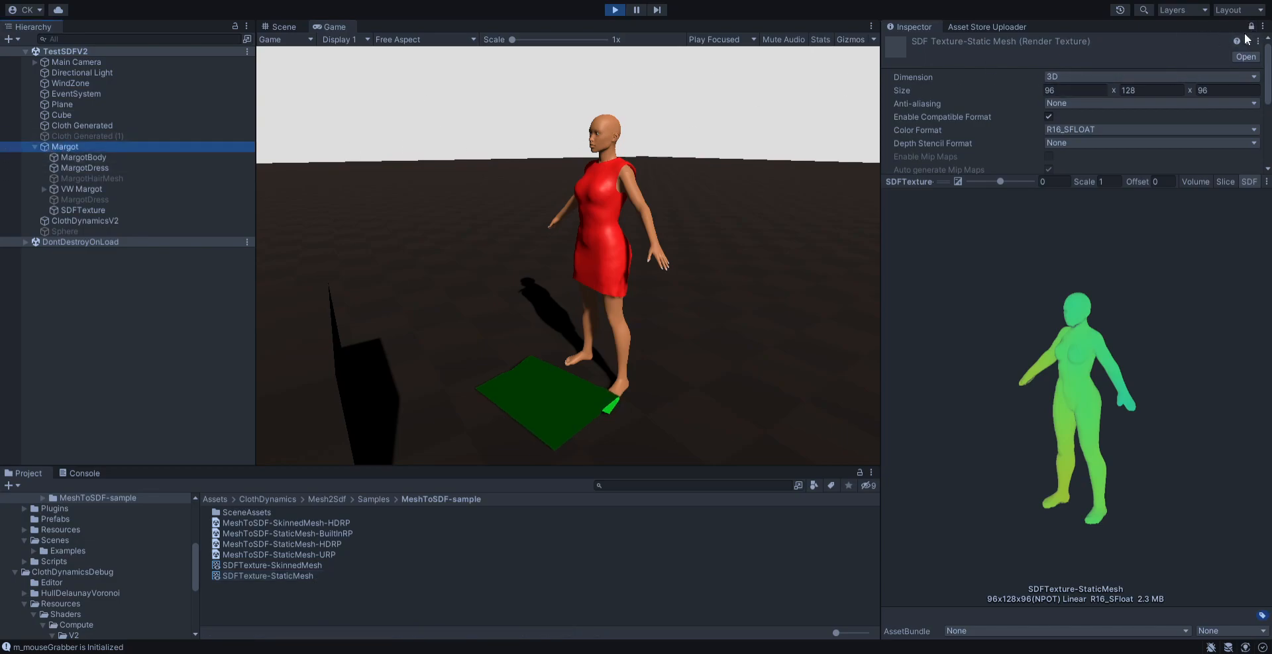
click(63, 147)
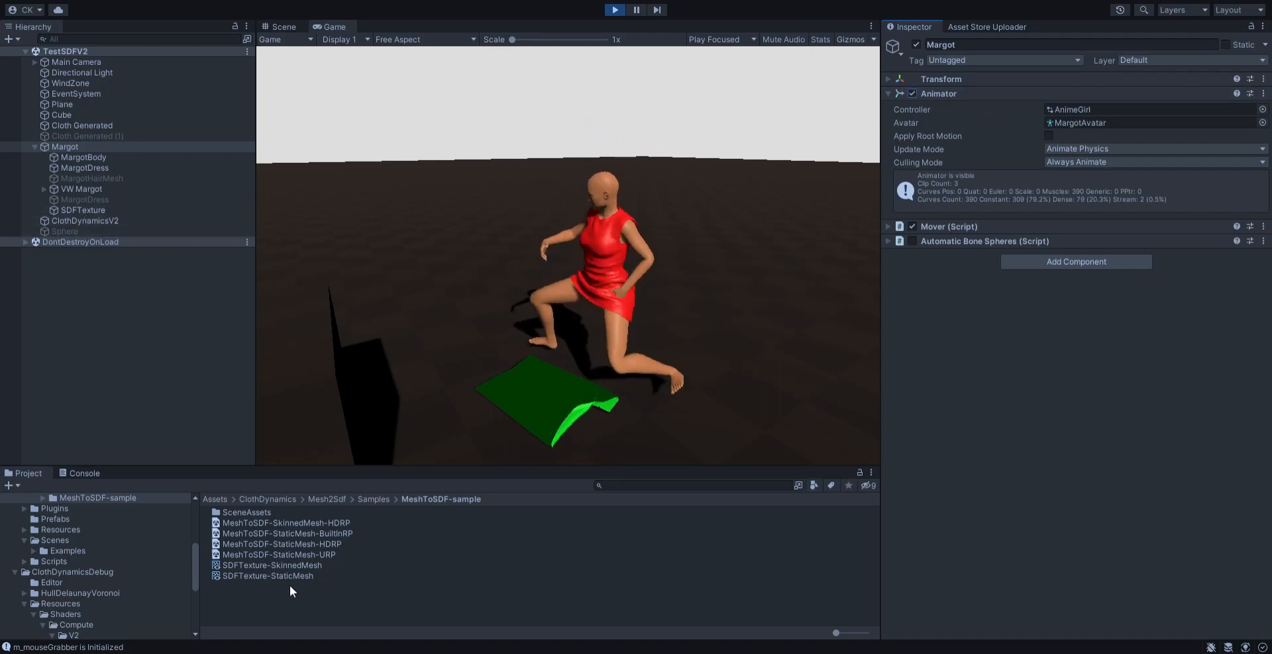
click(266, 576)
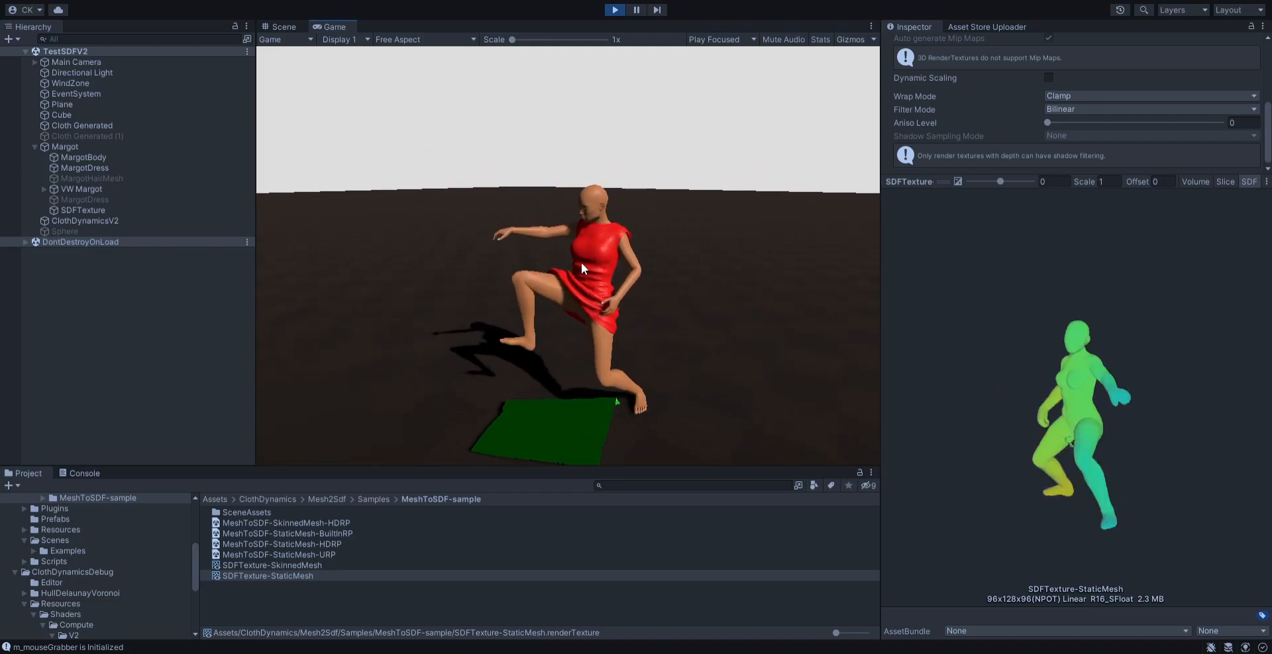
click(85, 168)
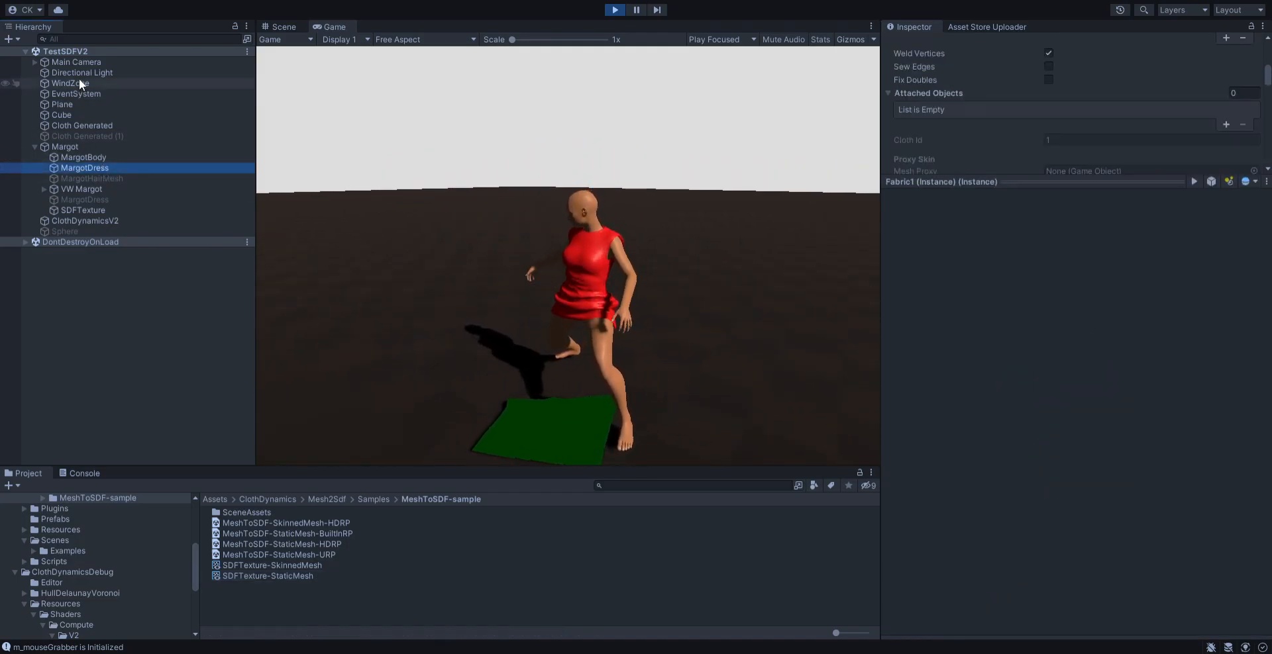
click(84, 158)
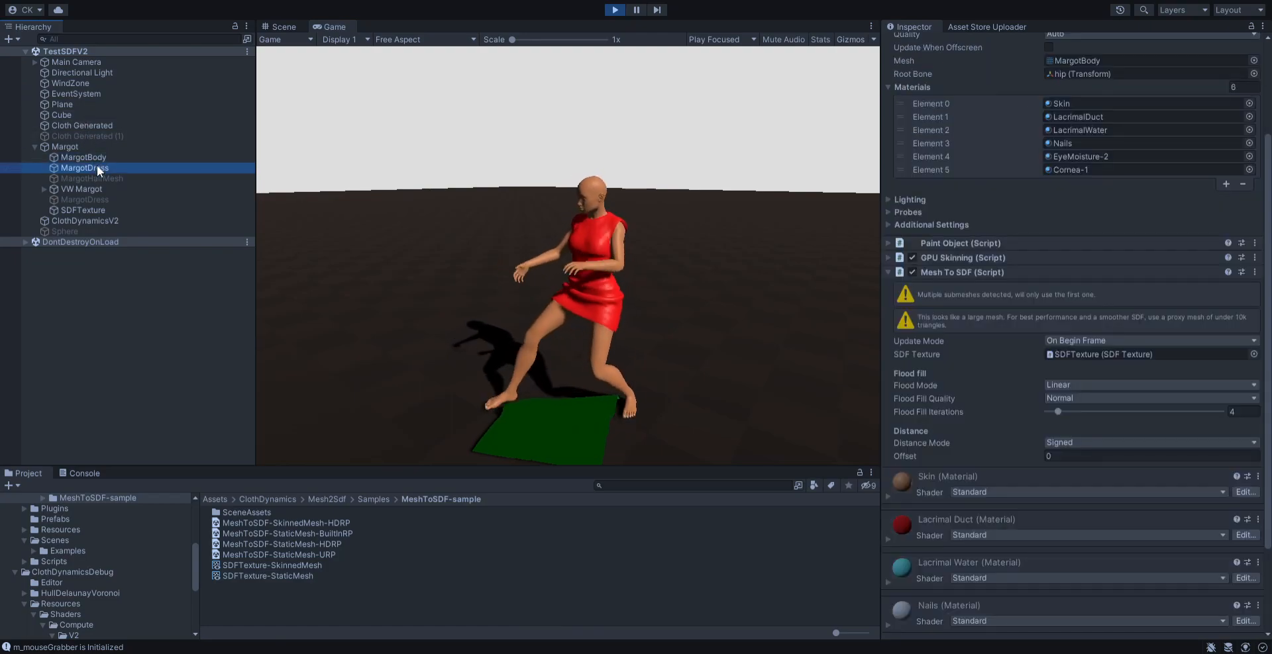
click(85, 168)
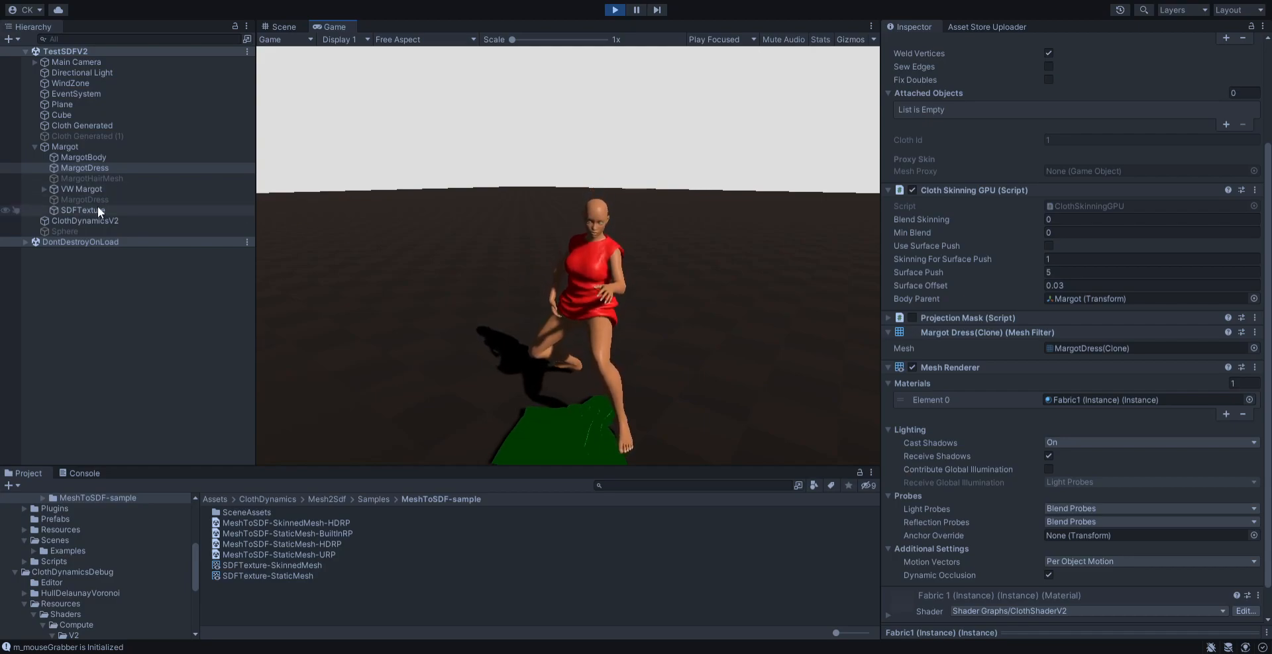
- Set ClothDynamicsV2's Sdf Intensity to 0.7 and Damping Method to Simple Damping
click(85, 221)
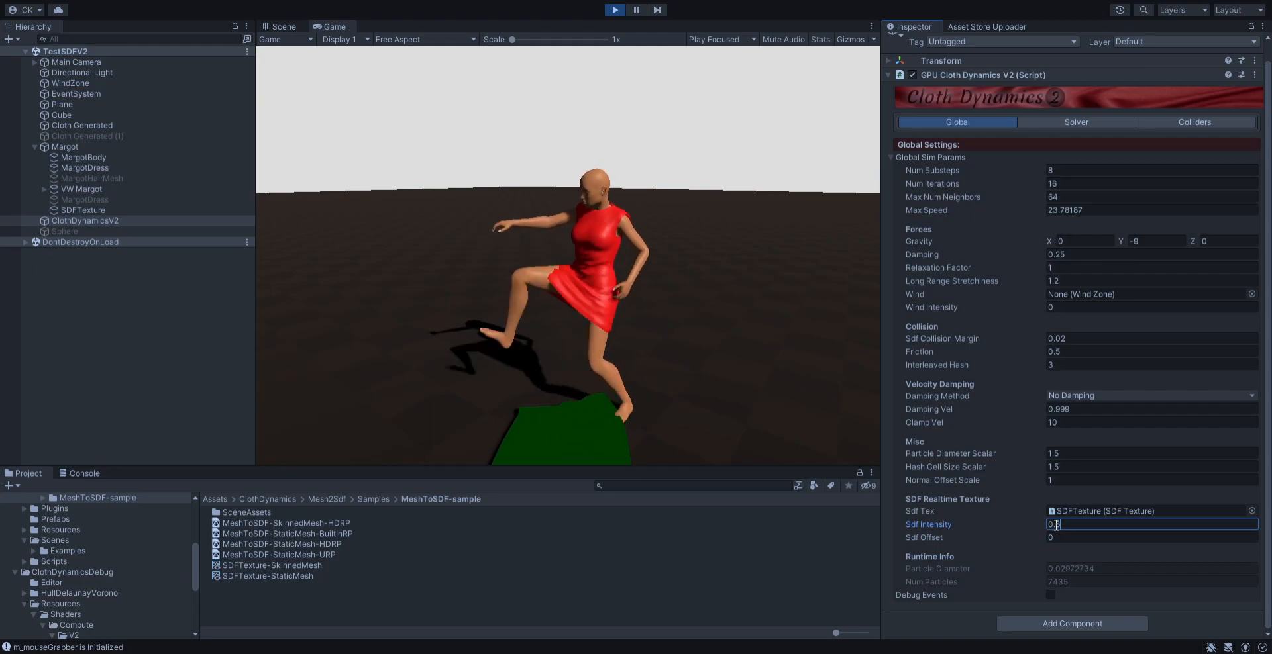
click(1143, 538)
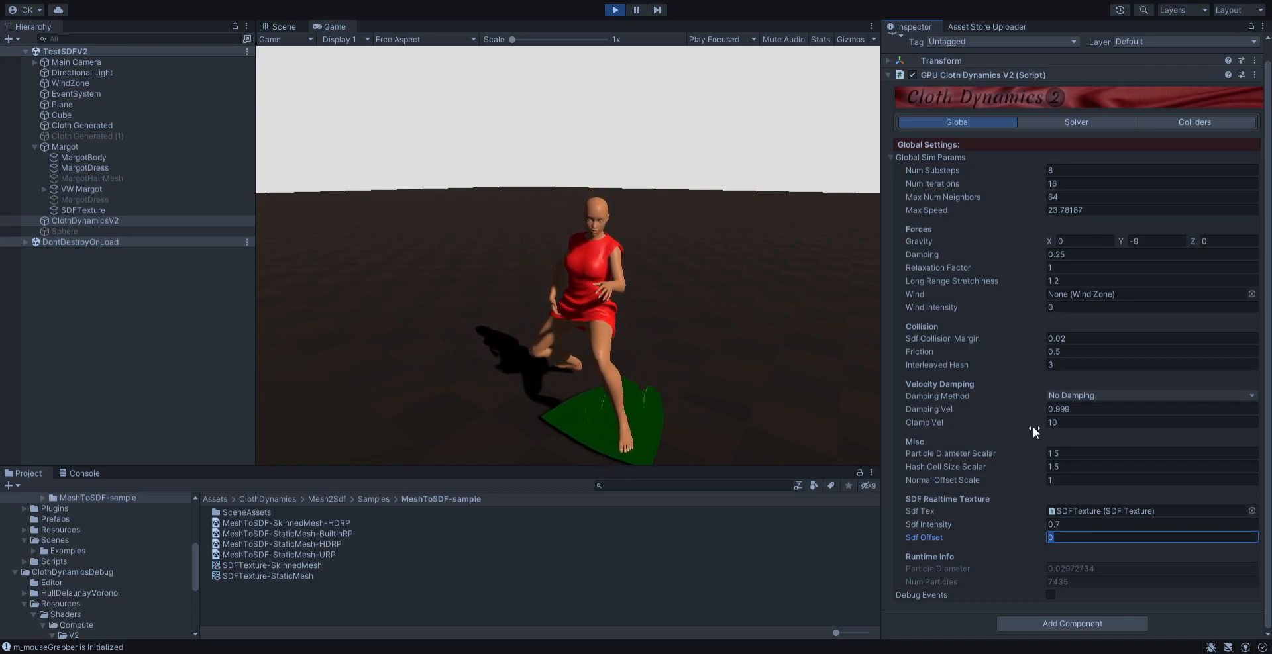
click(1147, 397)
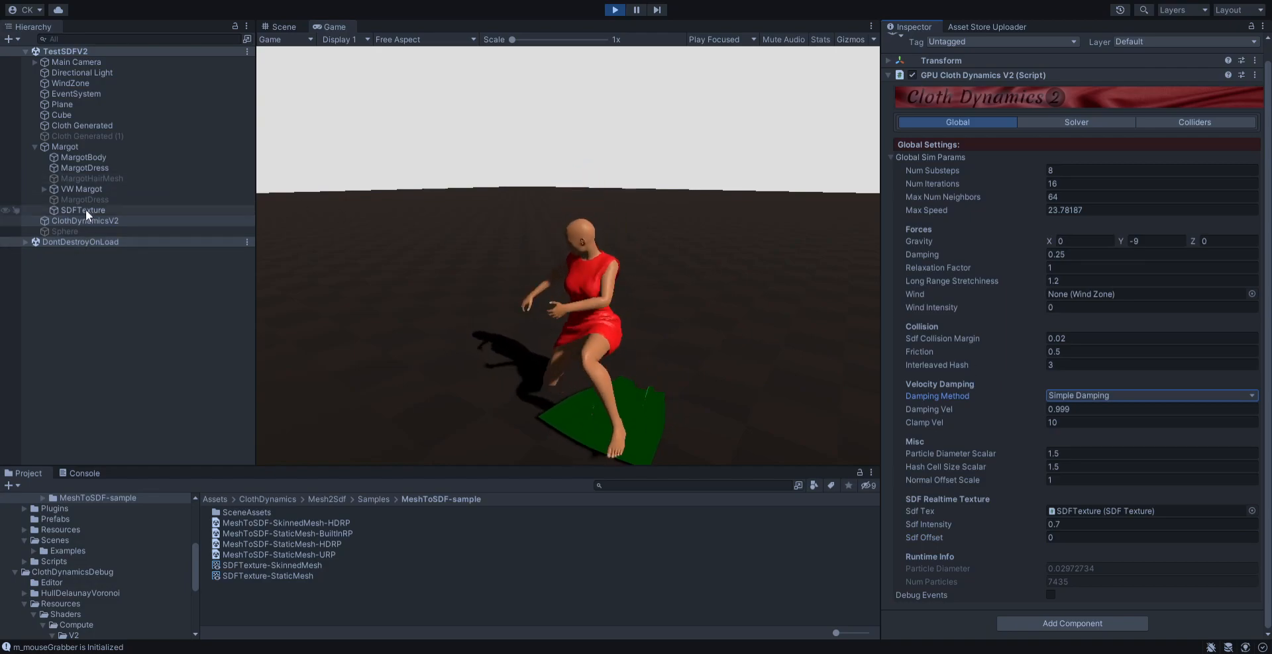
- Try MargotDress's Cloth Skinning GPU Min Blend at 1 and 0, watching the dress in the Game view
click(85, 169)
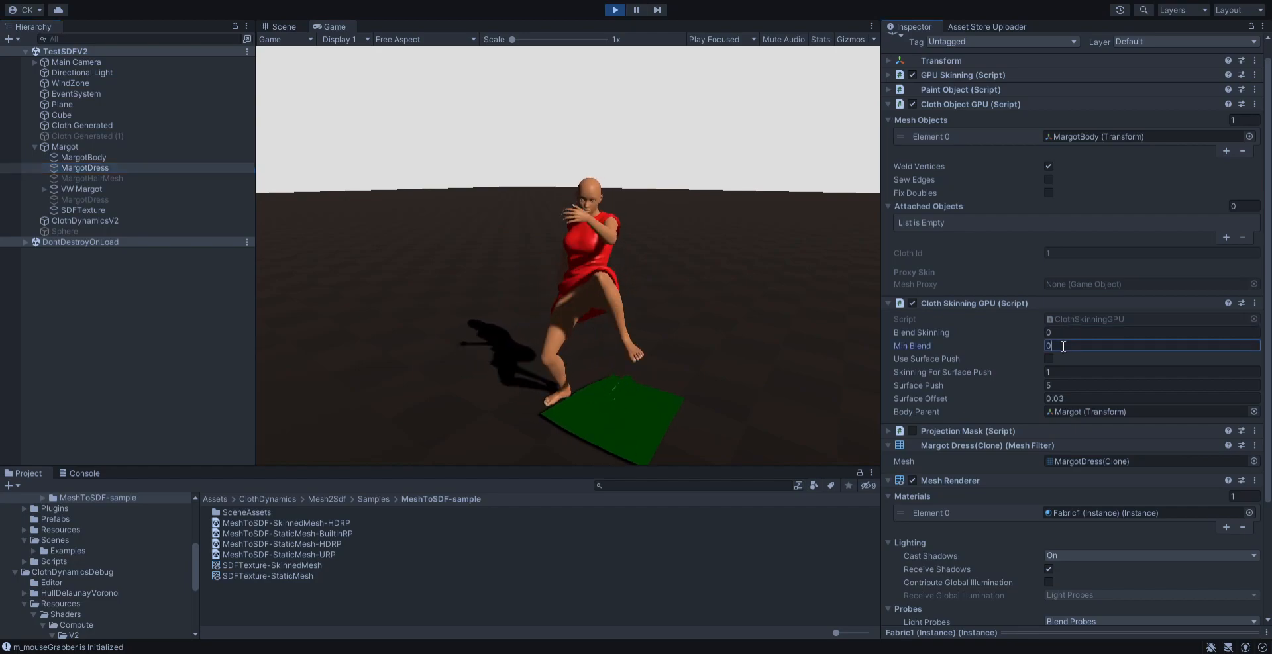
text(1)
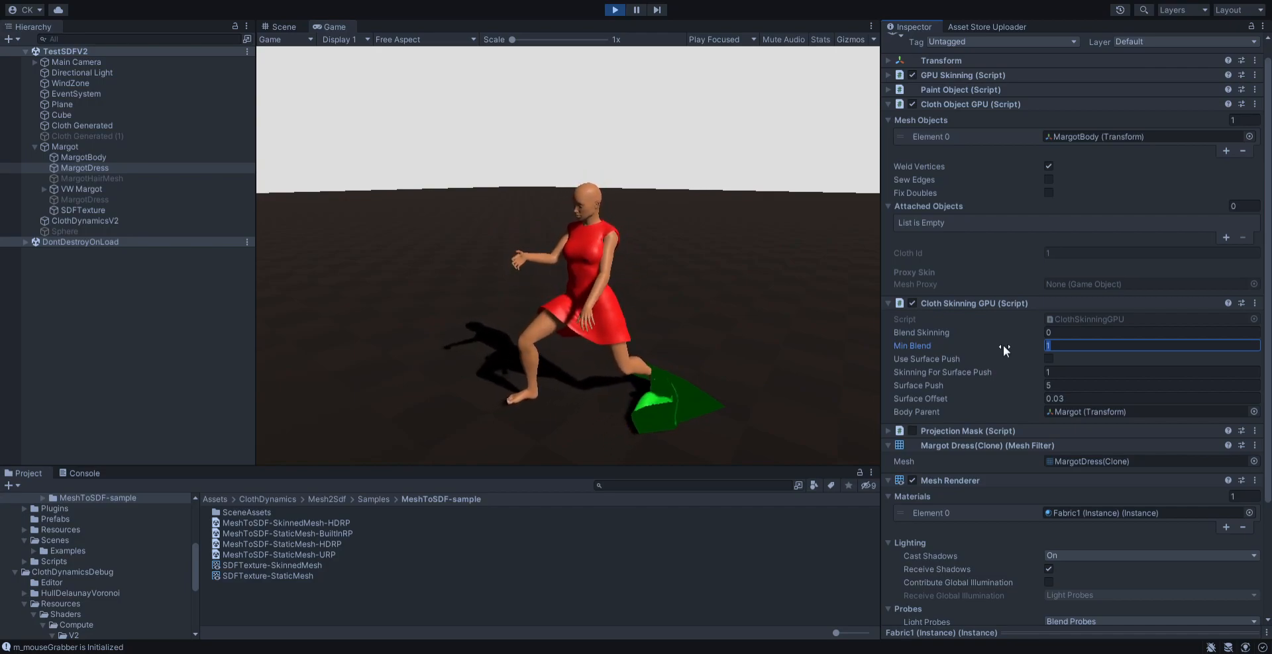
text(0)
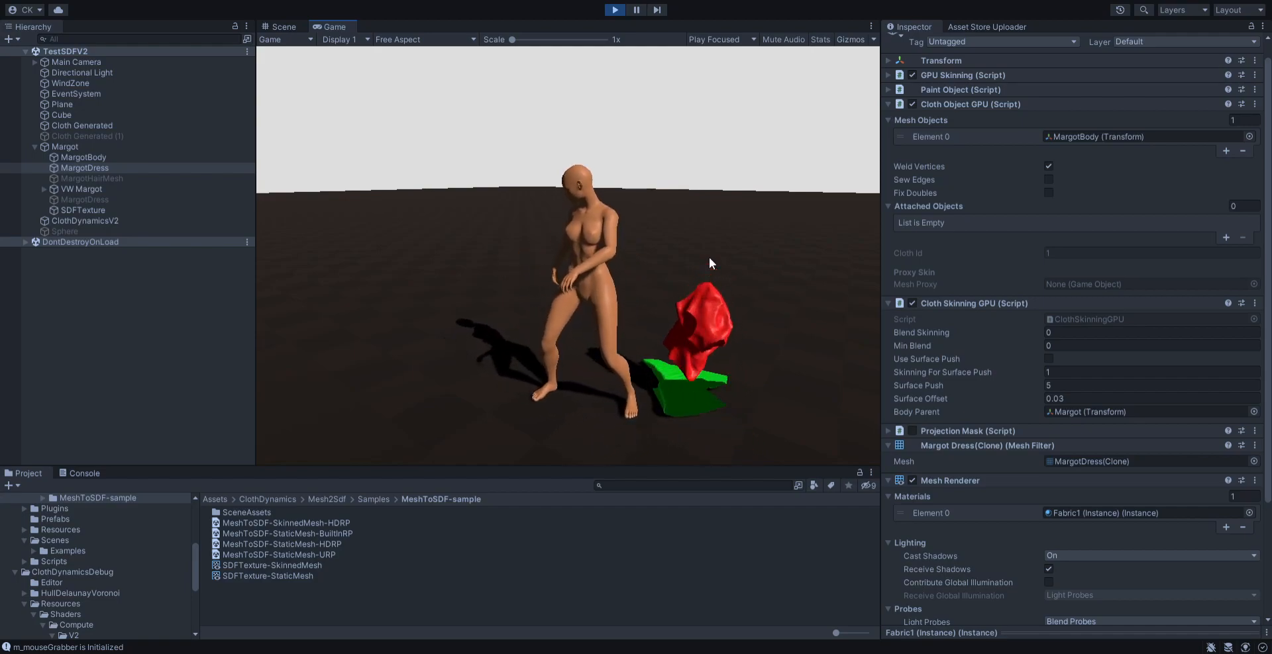
click(1135, 346)
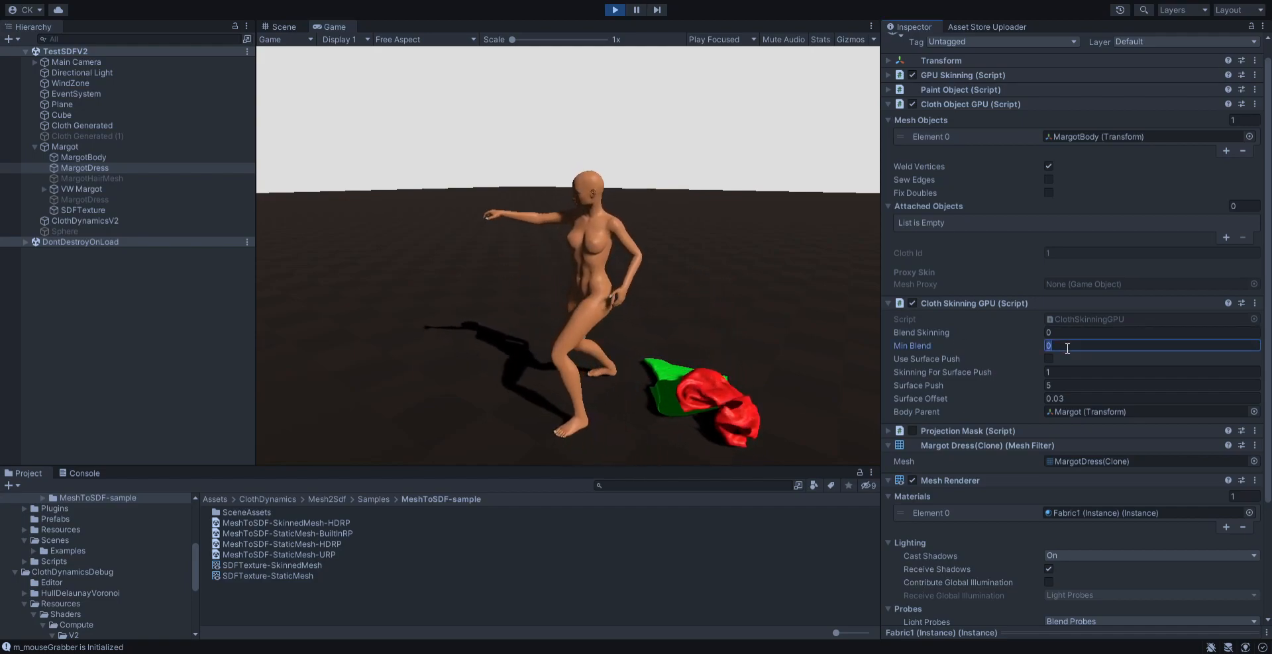
text(1)
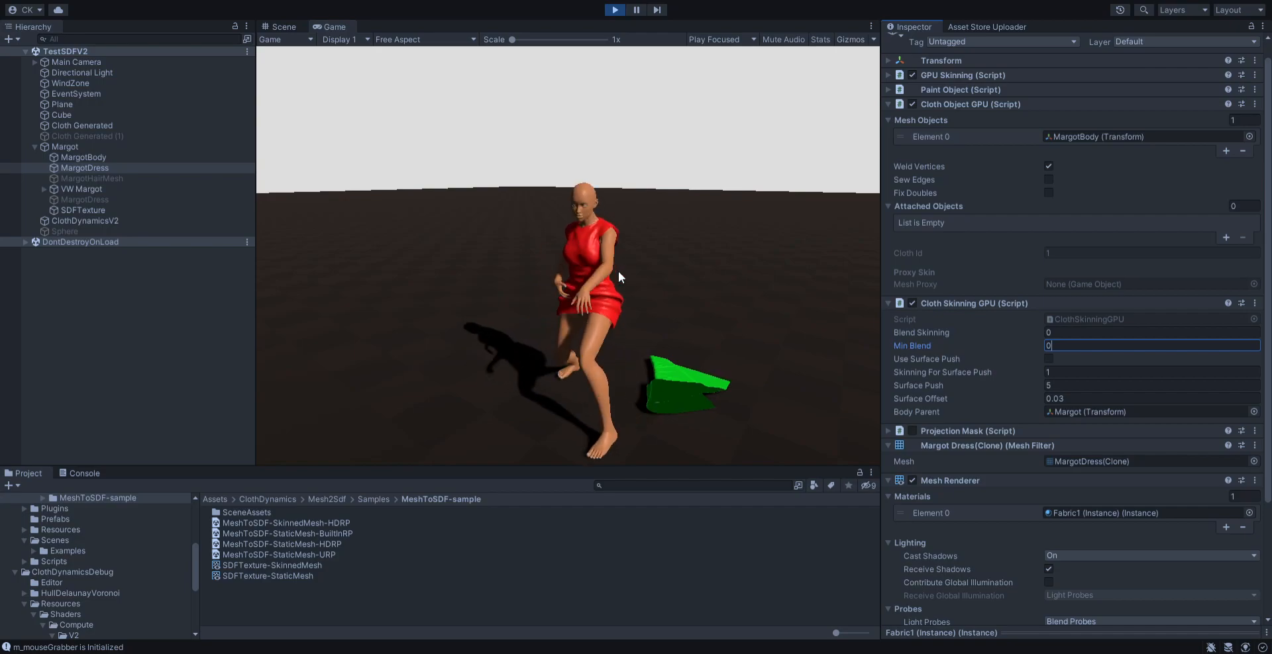
- Experiment with solver SDF intensity, iterations and relaxation values (0.5, 8, 0.7, 11) while simulating
click(63, 147)
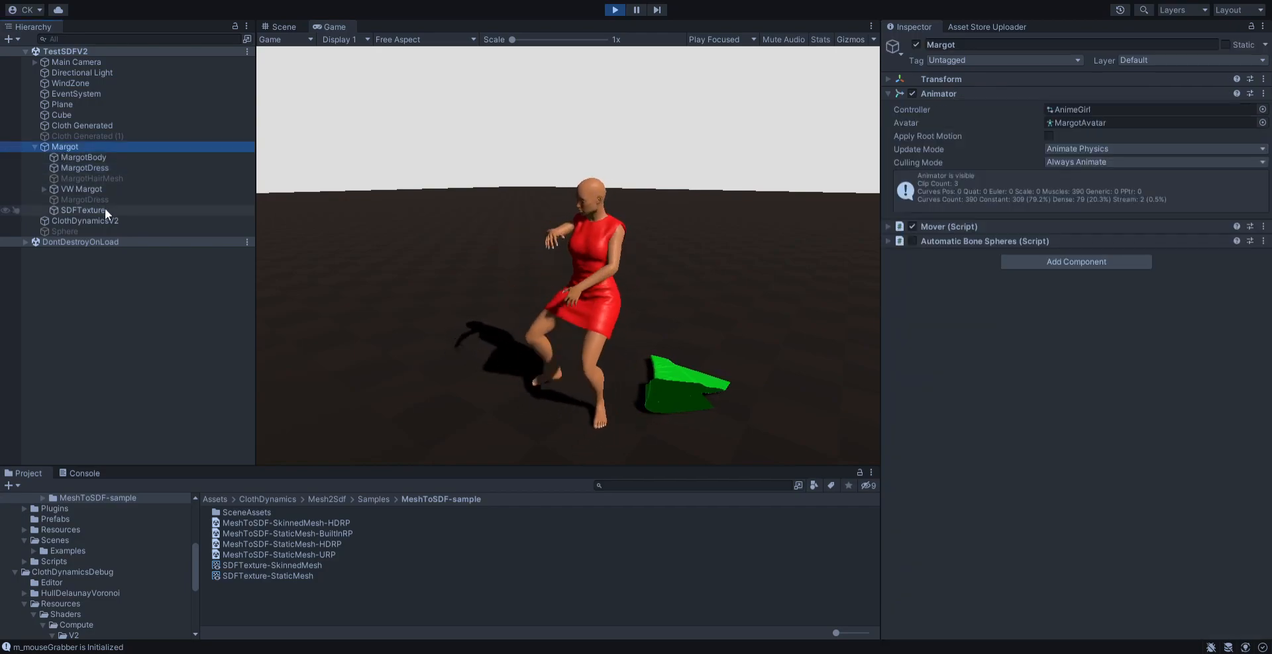
click(84, 221)
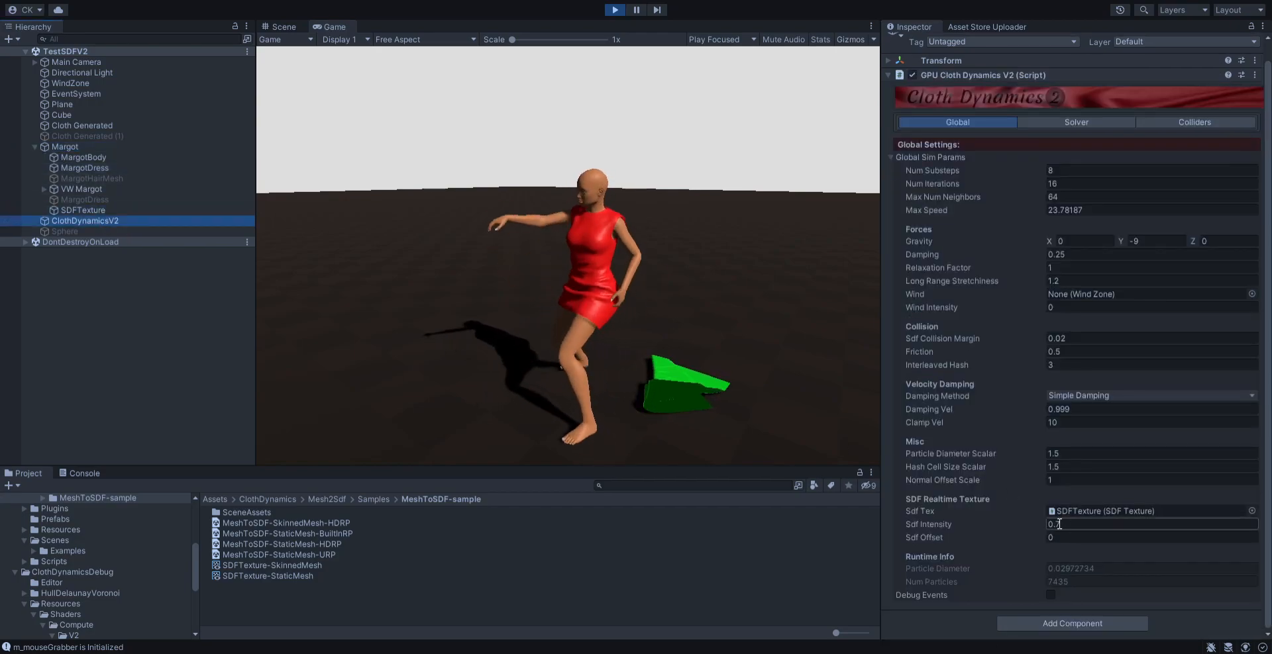
text(0.5)
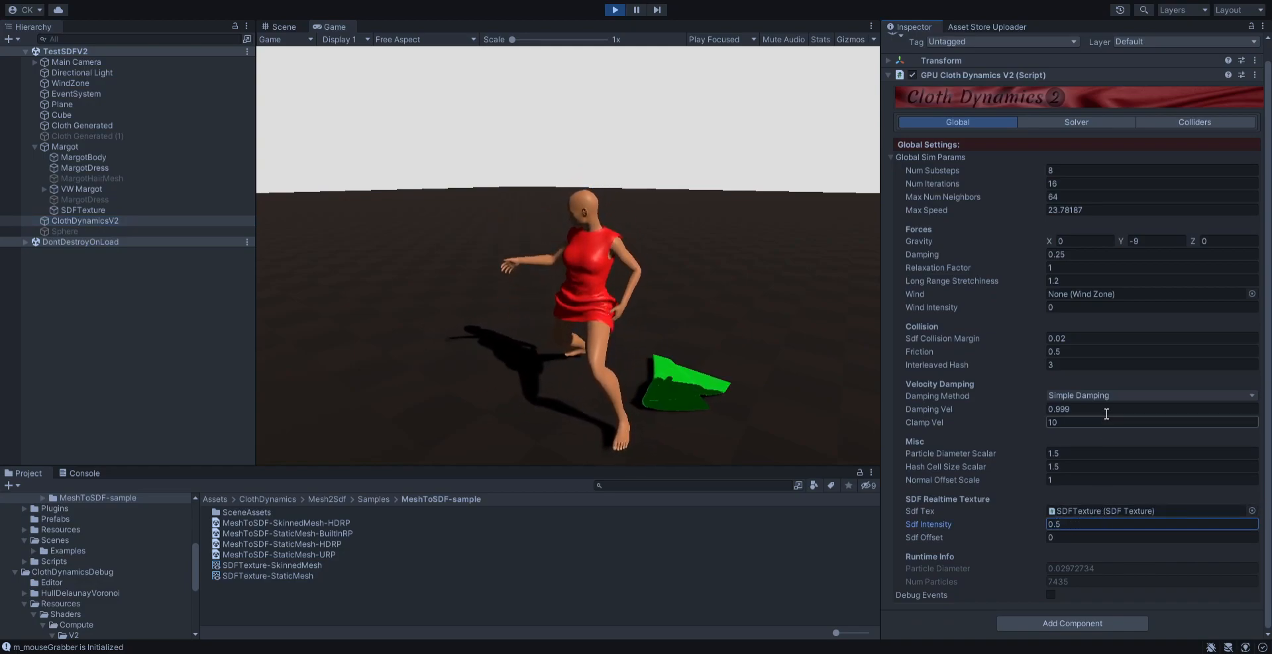
click(1150, 183)
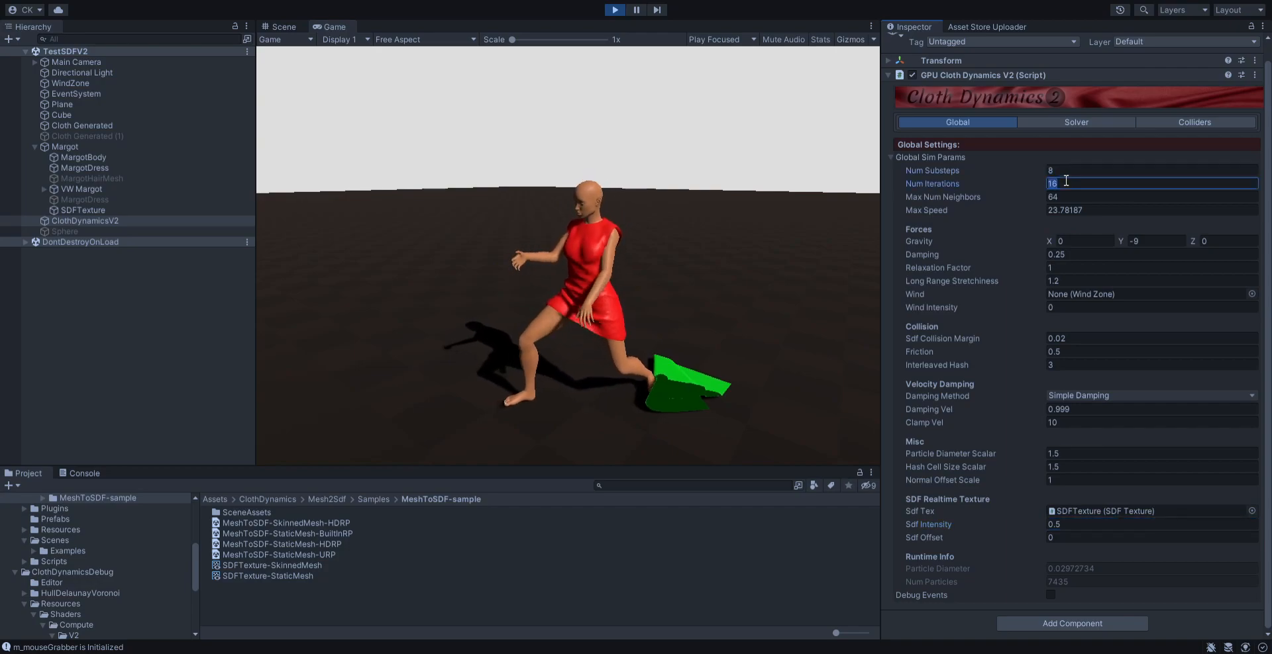
text(8)
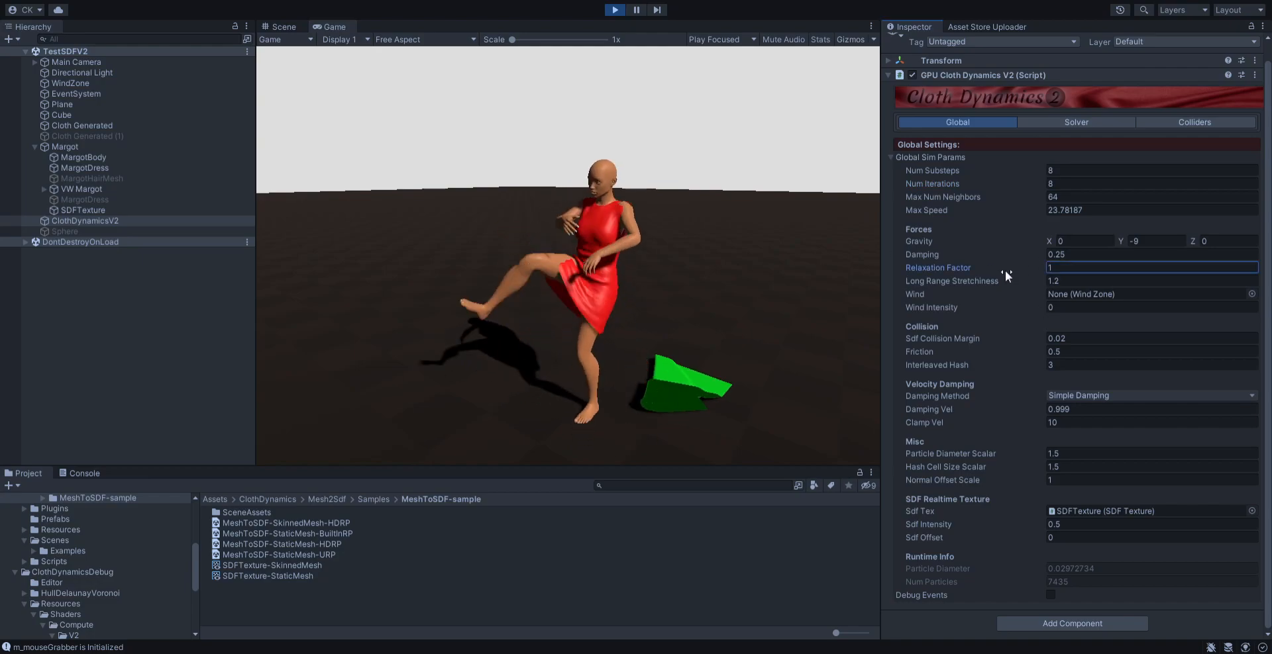
text(0.7)
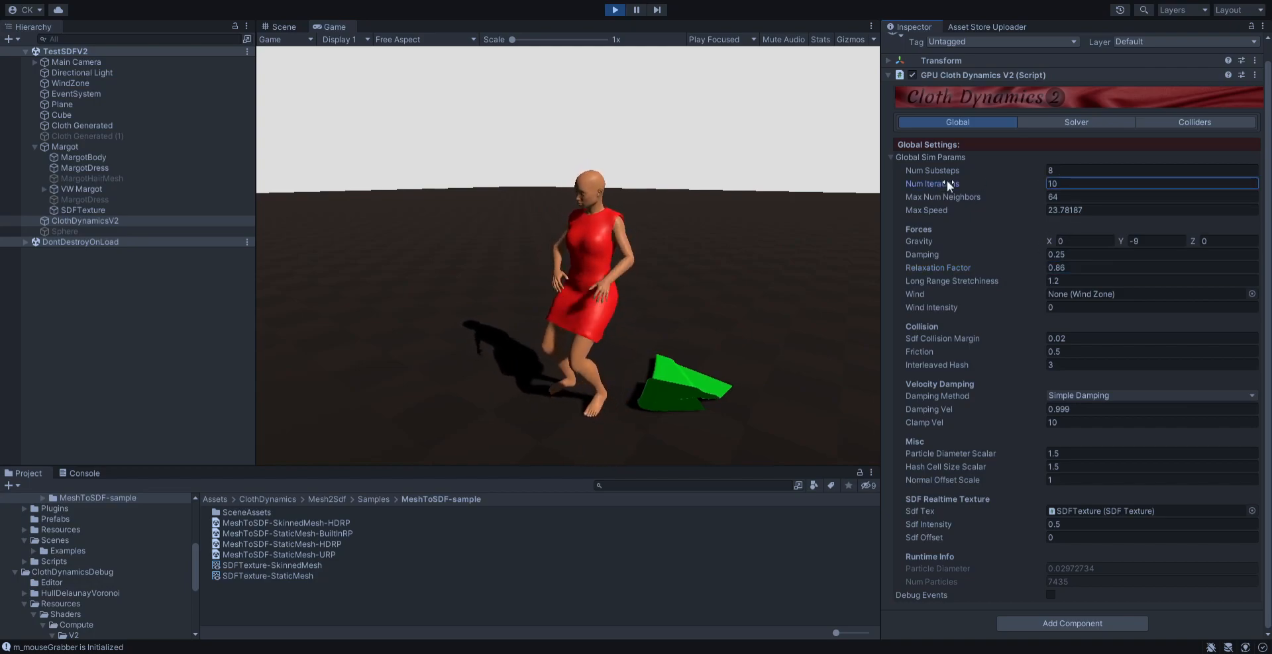
text(11)
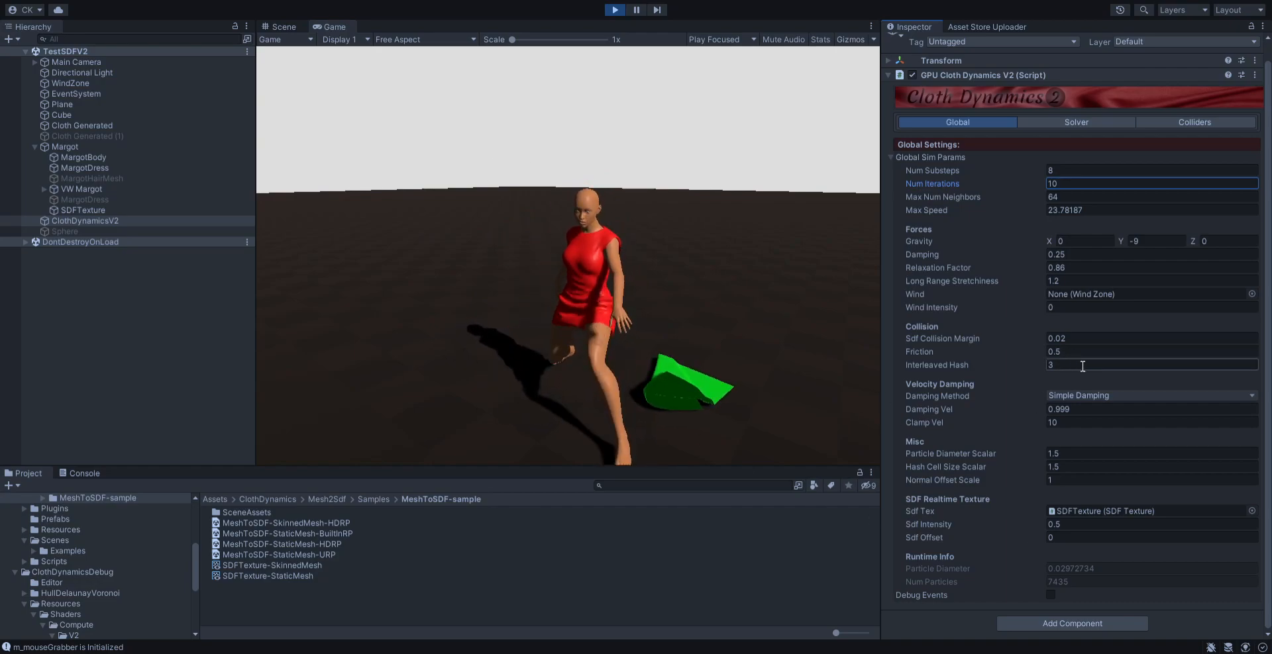
- Select SDFTexture so its debug slice plane cuts through the character in the Scene view
click(1135, 364)
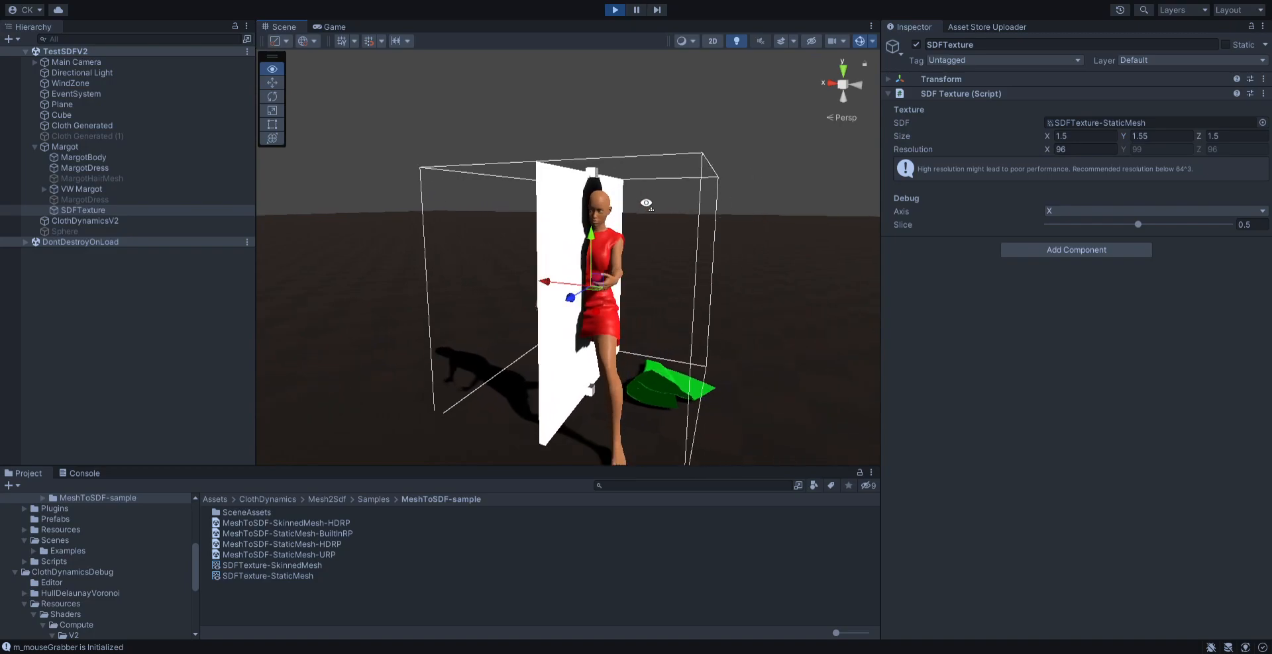
- Lower the SDF Texture Resolution X from 96 to 80 and return to the Game view
click(1162, 135)
text(1.5)
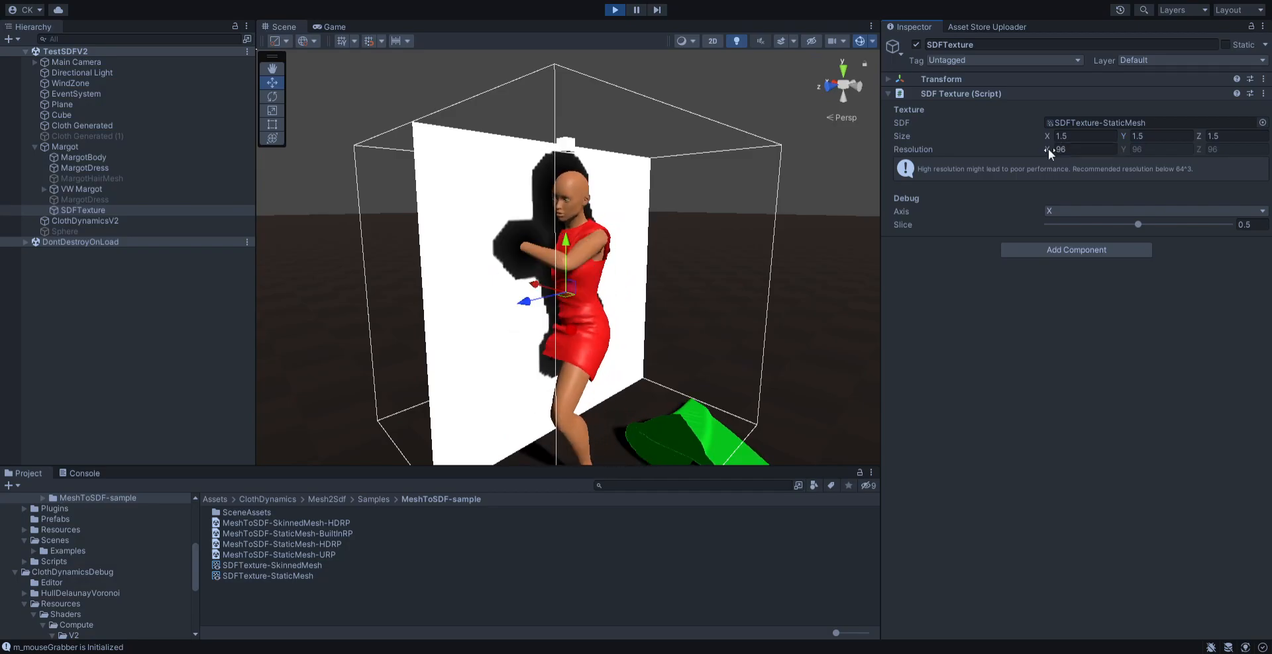
click(1082, 150)
text(80)
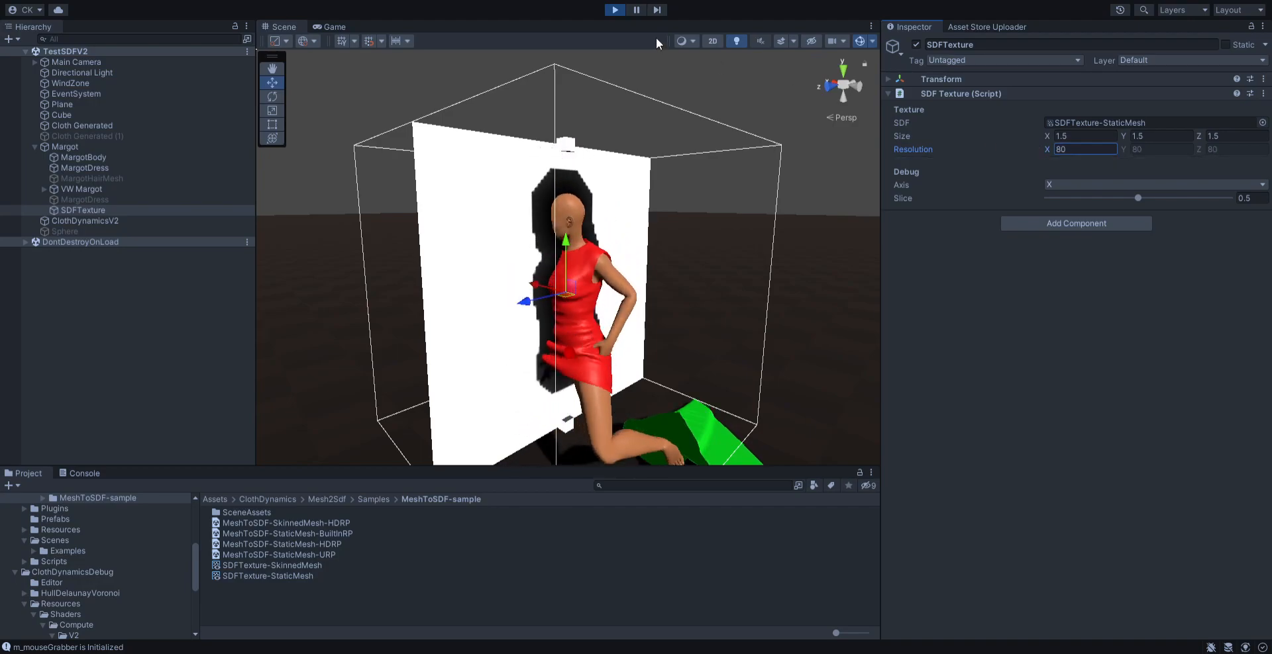
click(334, 26)
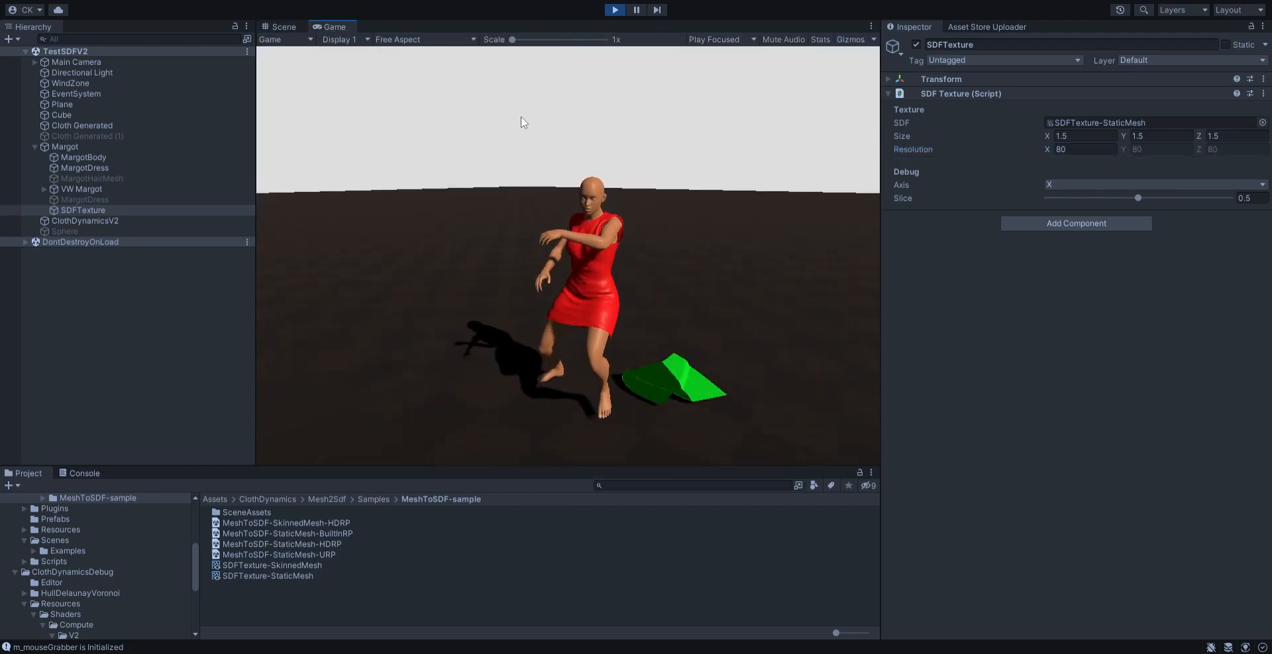
- Enable the Stats overlay and bring up ClothDynamicsV2's global solver settings
click(820, 39)
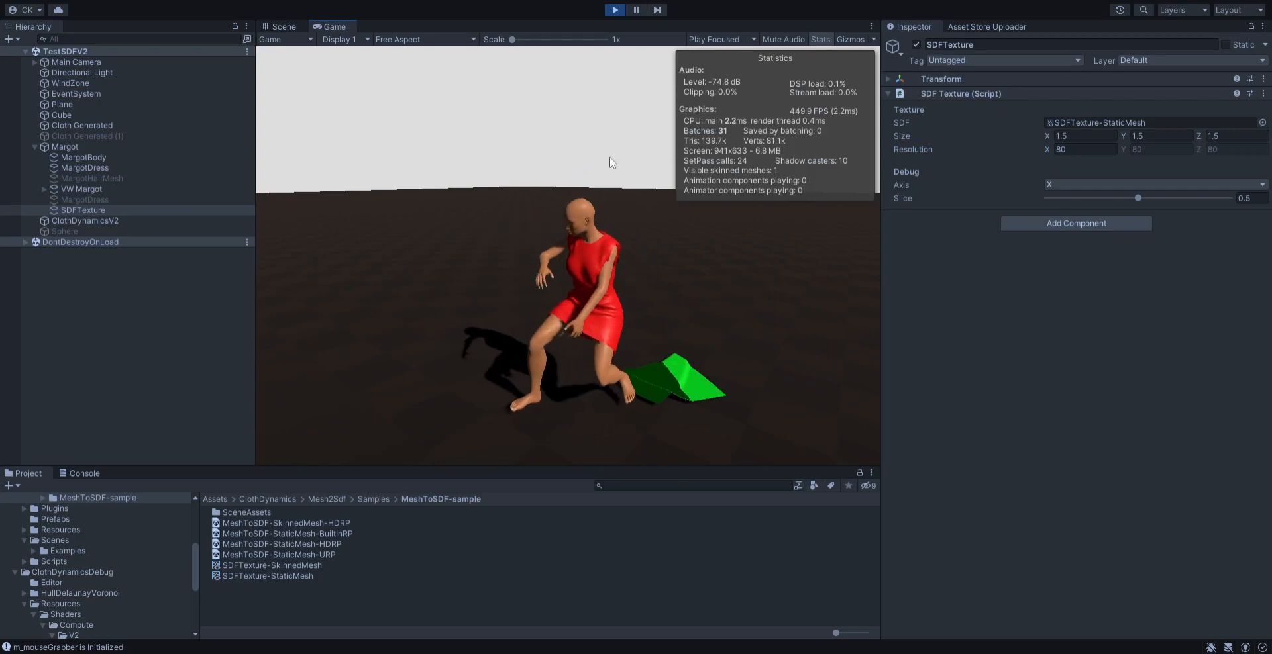
click(82, 158)
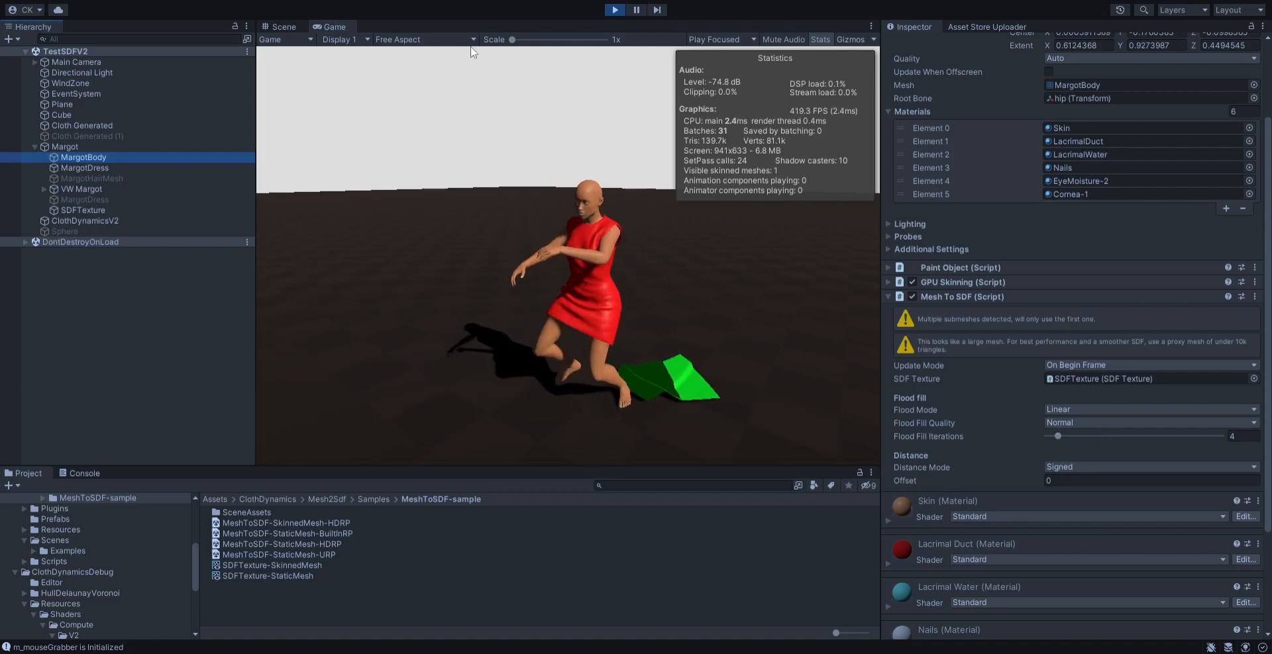
click(84, 168)
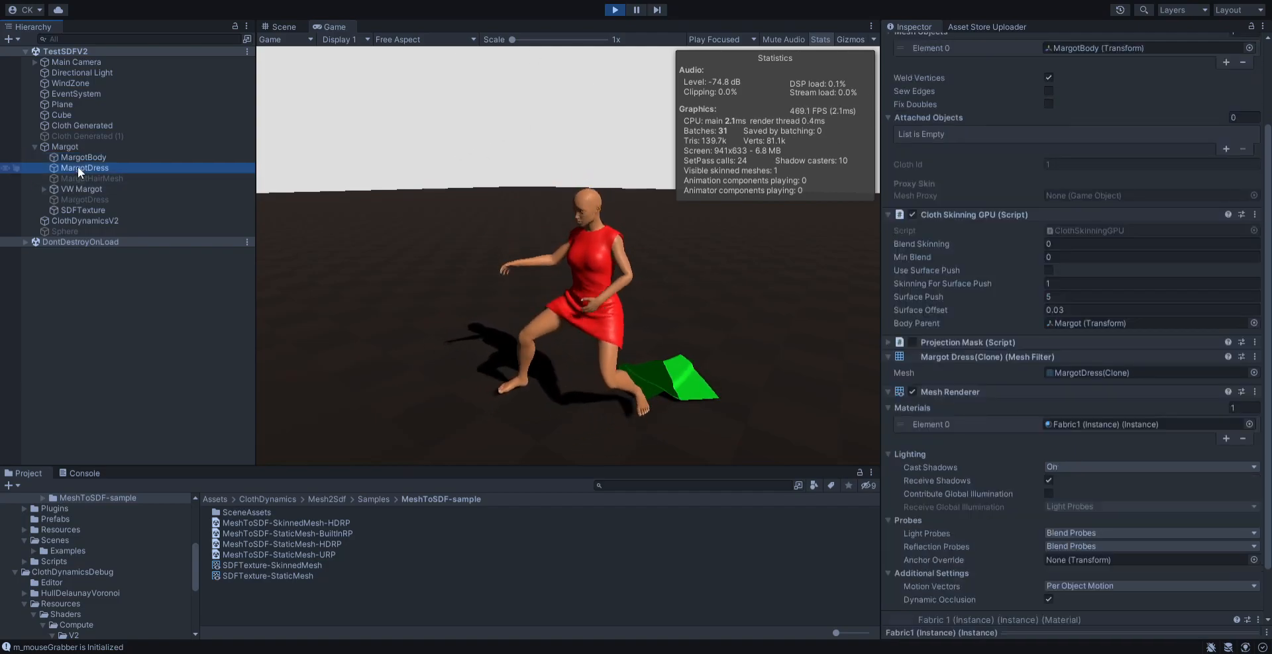
click(85, 221)
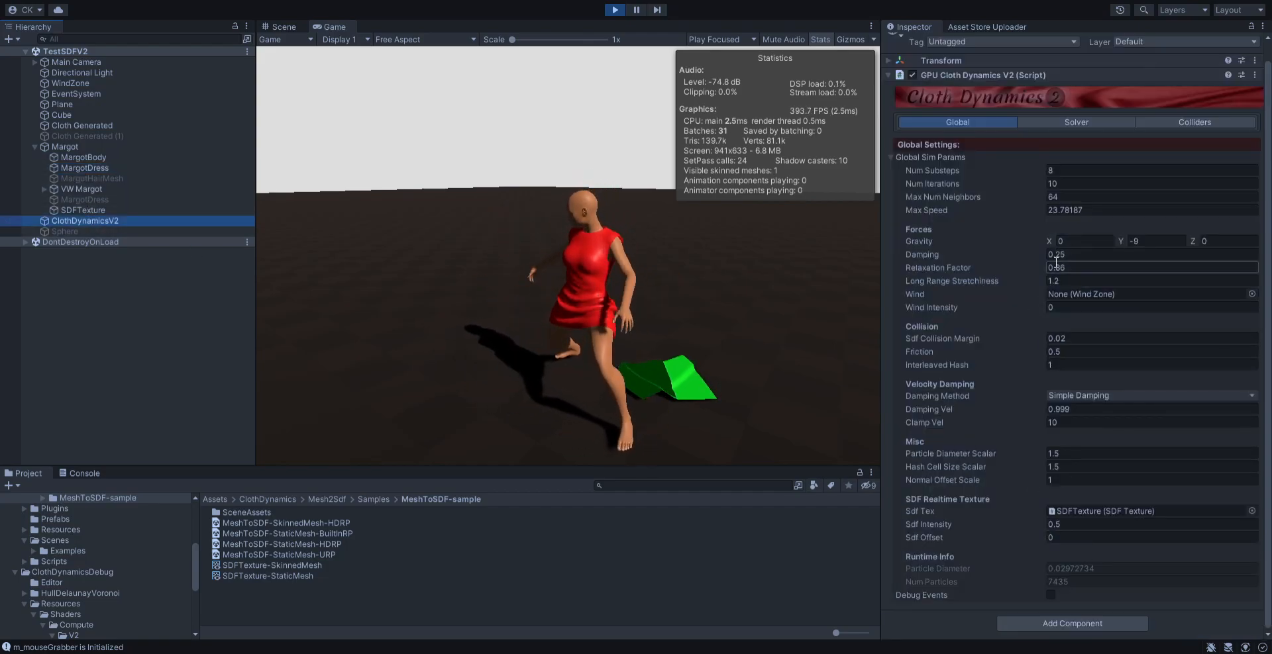
- Try other Num Iterations, relaxation and damping values, ending at 16 iterations with no damping, then stop Play
click(1149, 183)
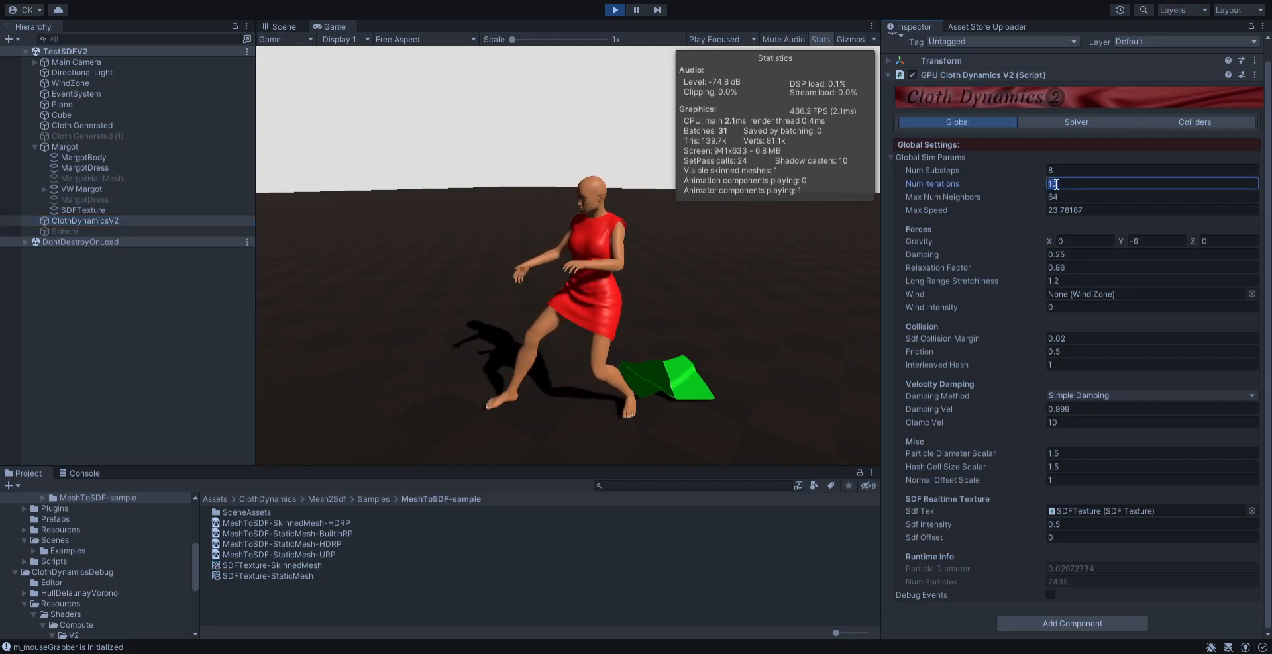
text(8)
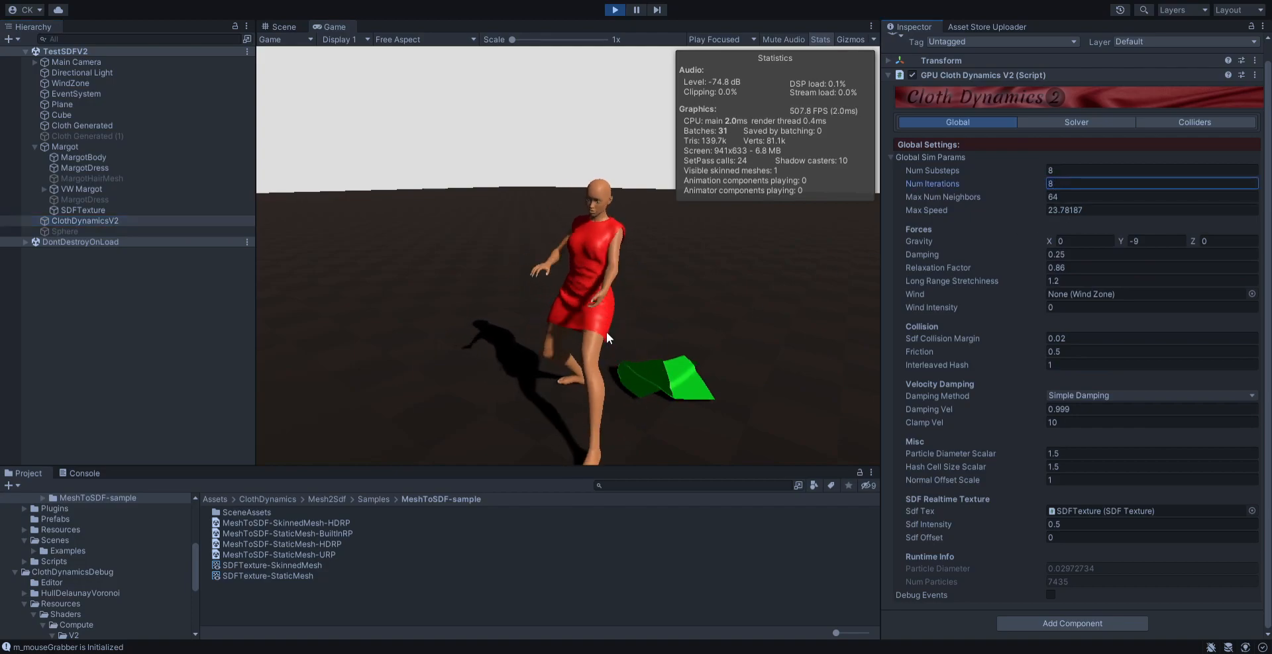
click(1135, 268)
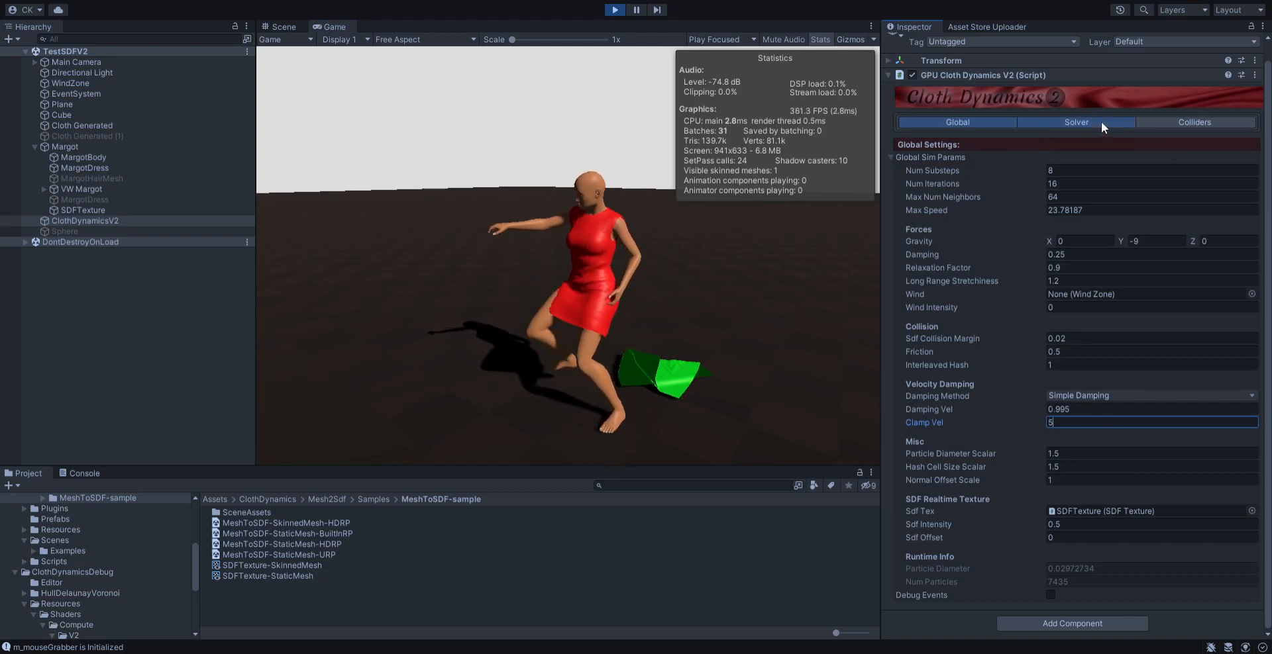
click(1193, 141)
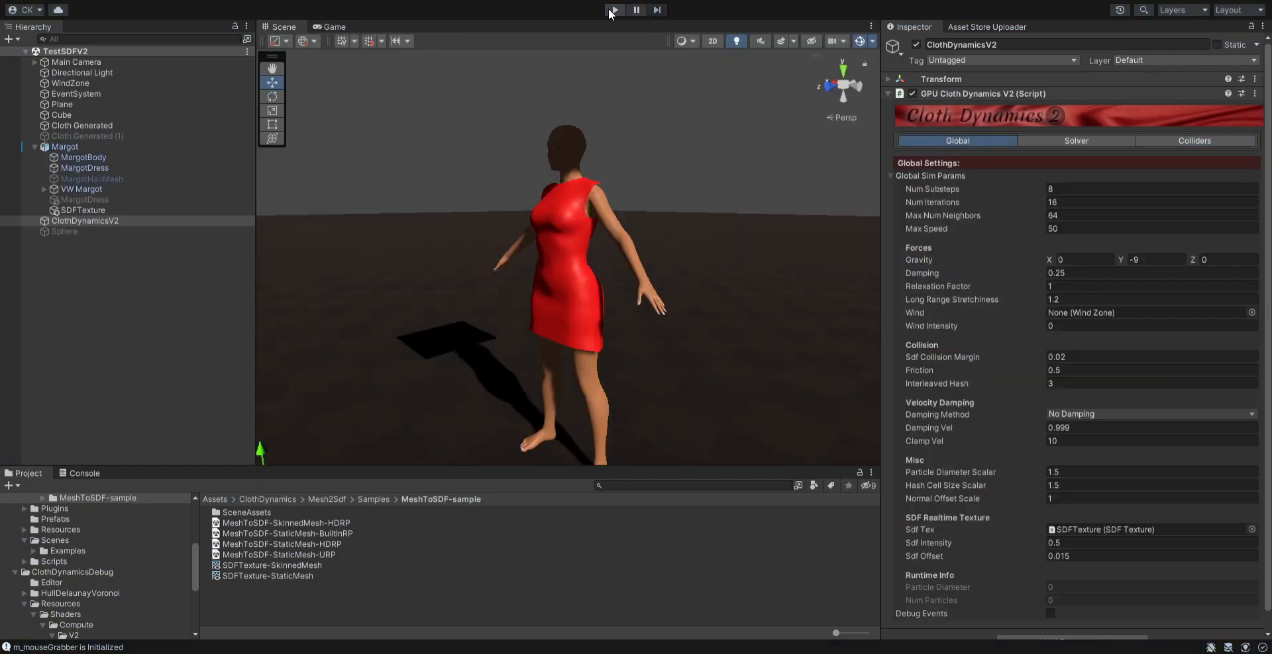
- Check the solver's Colliders tab shows an empty Abs Colliders list, then select Margot
click(1202, 141)
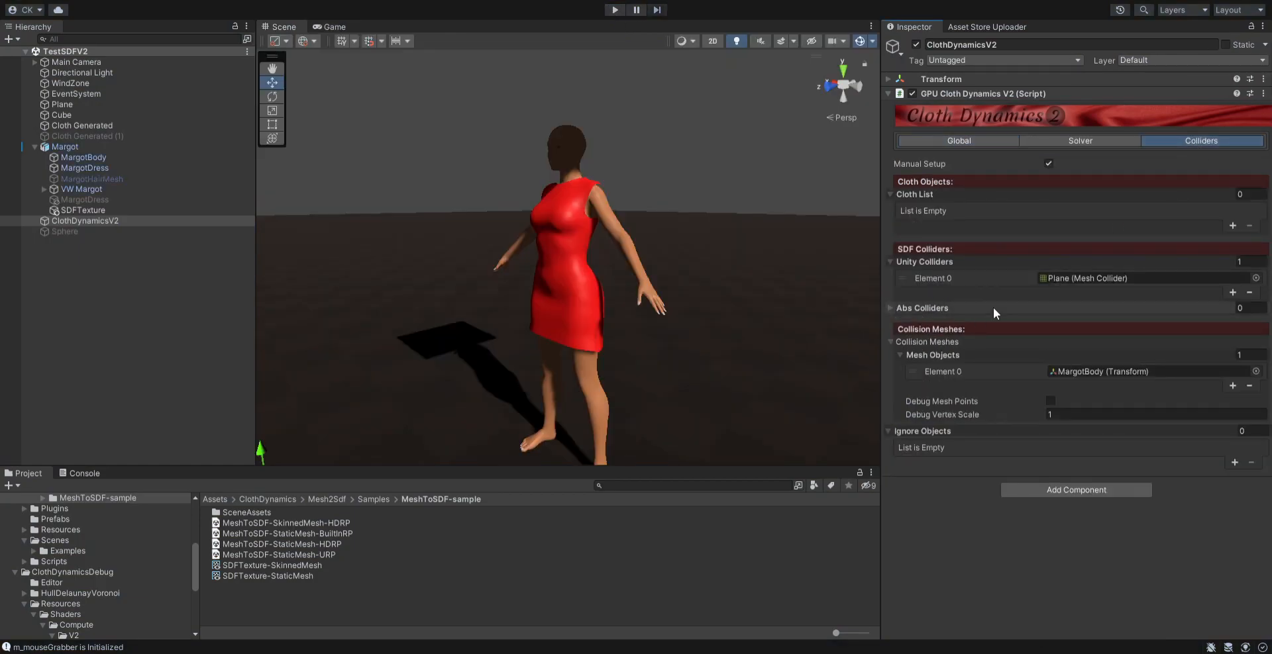
click(890, 309)
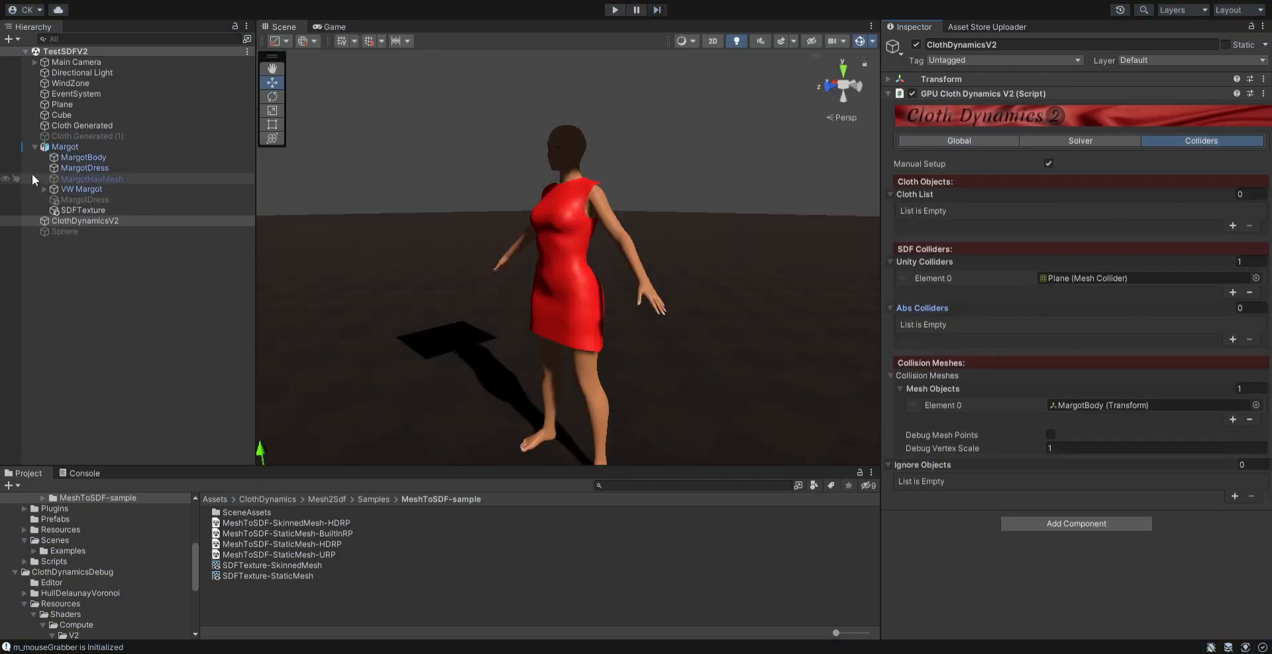
click(63, 147)
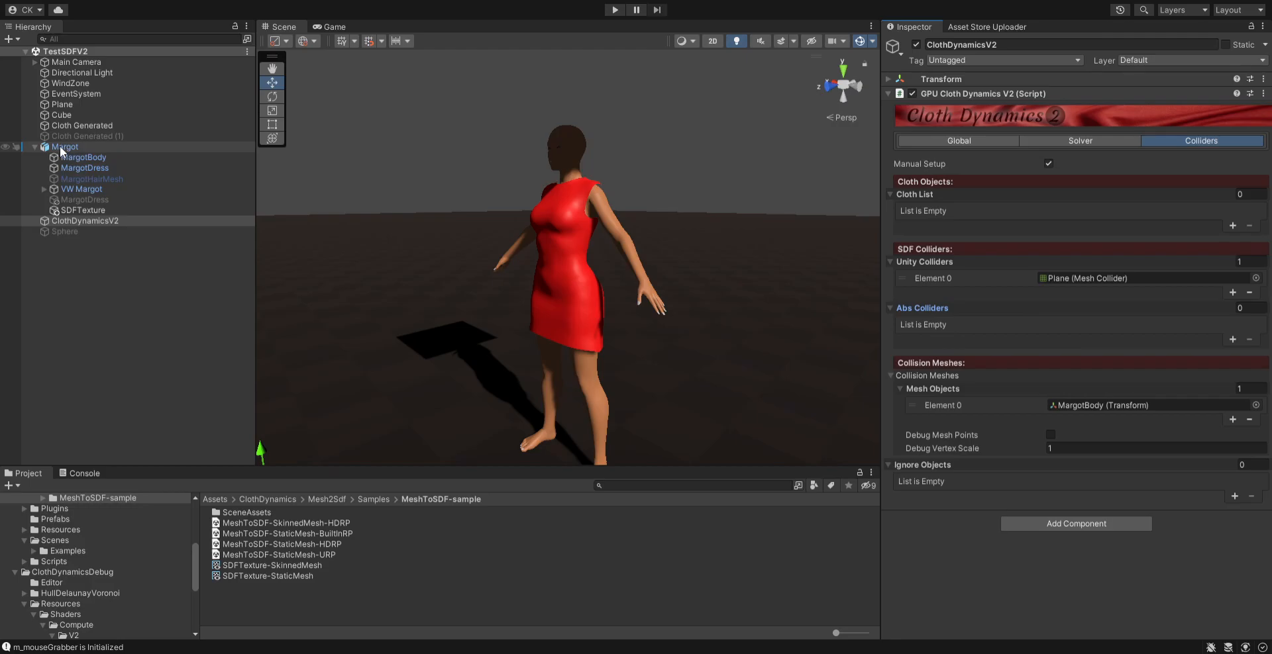
click(64, 147)
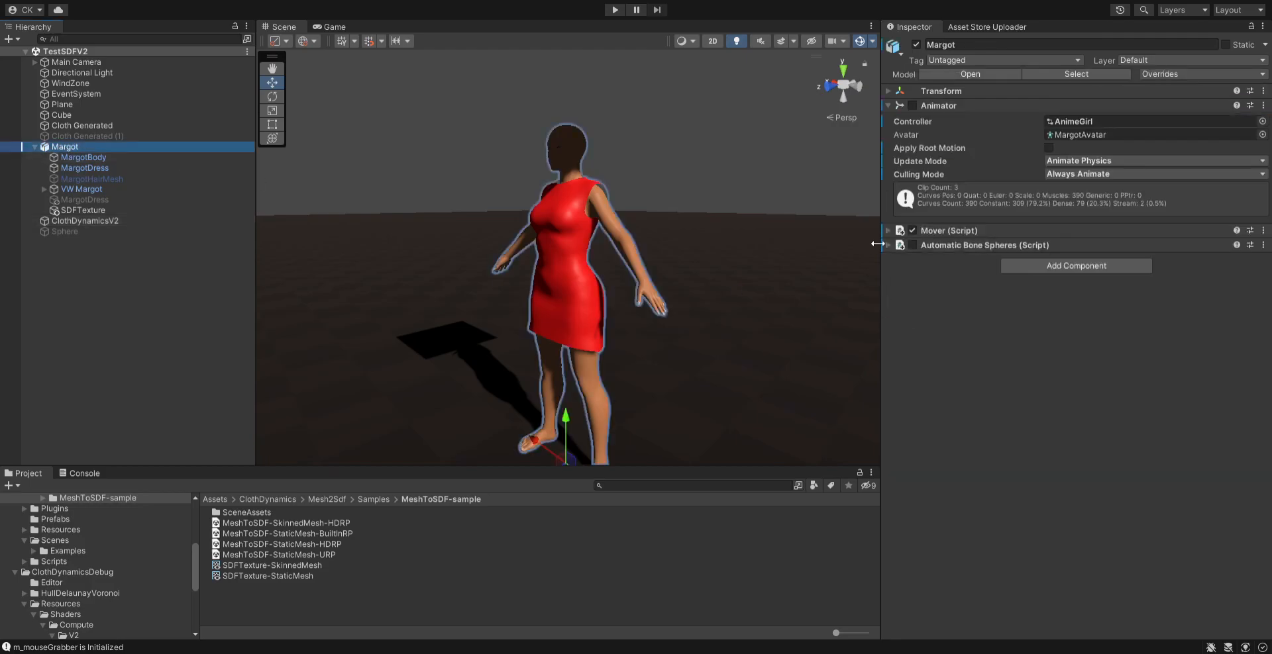
- In Margot's Automatic Bone Spheres, enable drawing bone spheres and round cones over her body
click(888, 245)
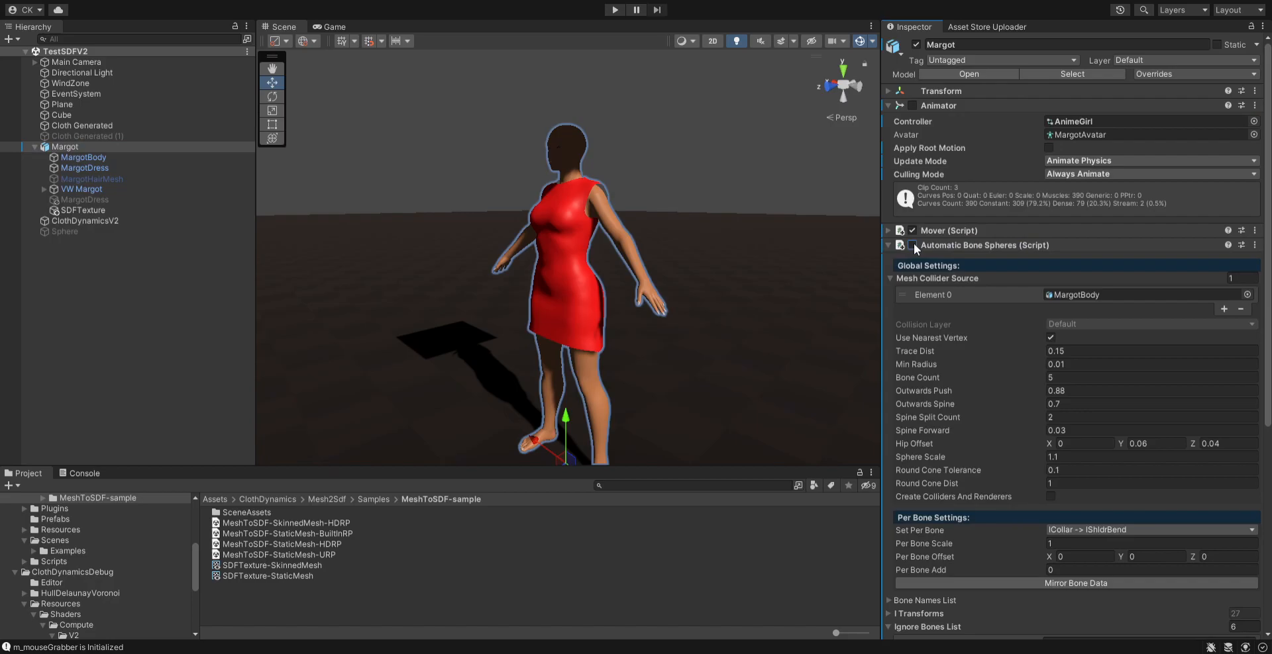
scroll(down, 3)
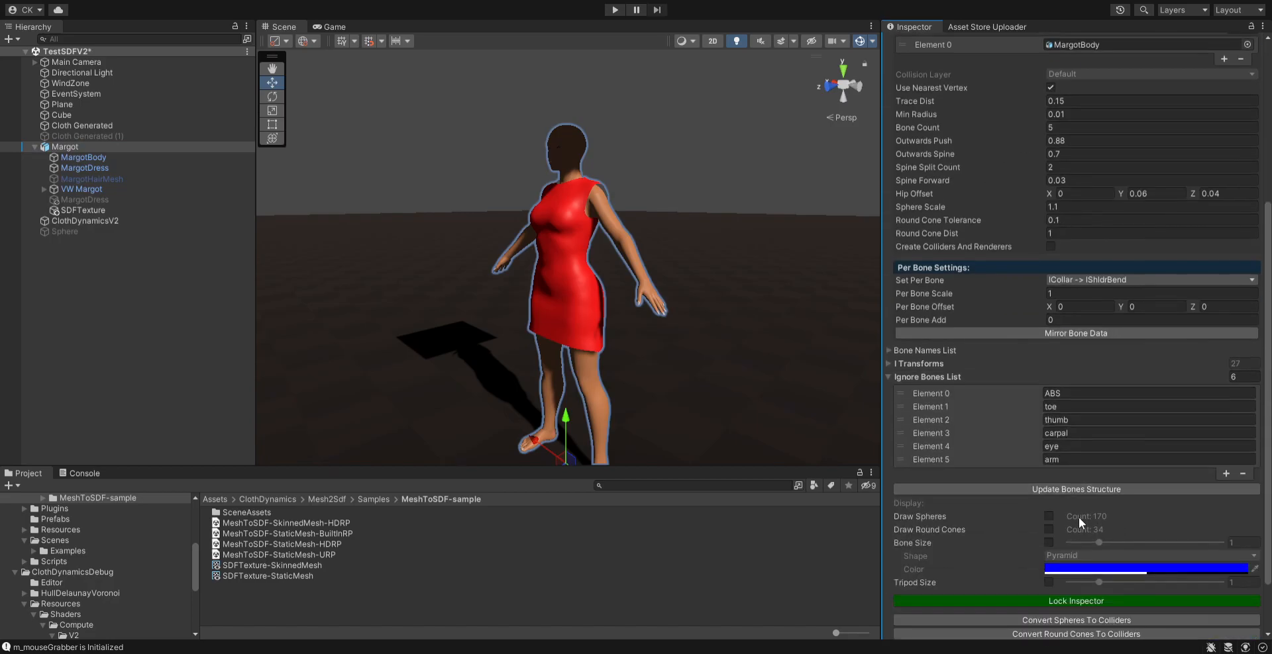
click(1049, 530)
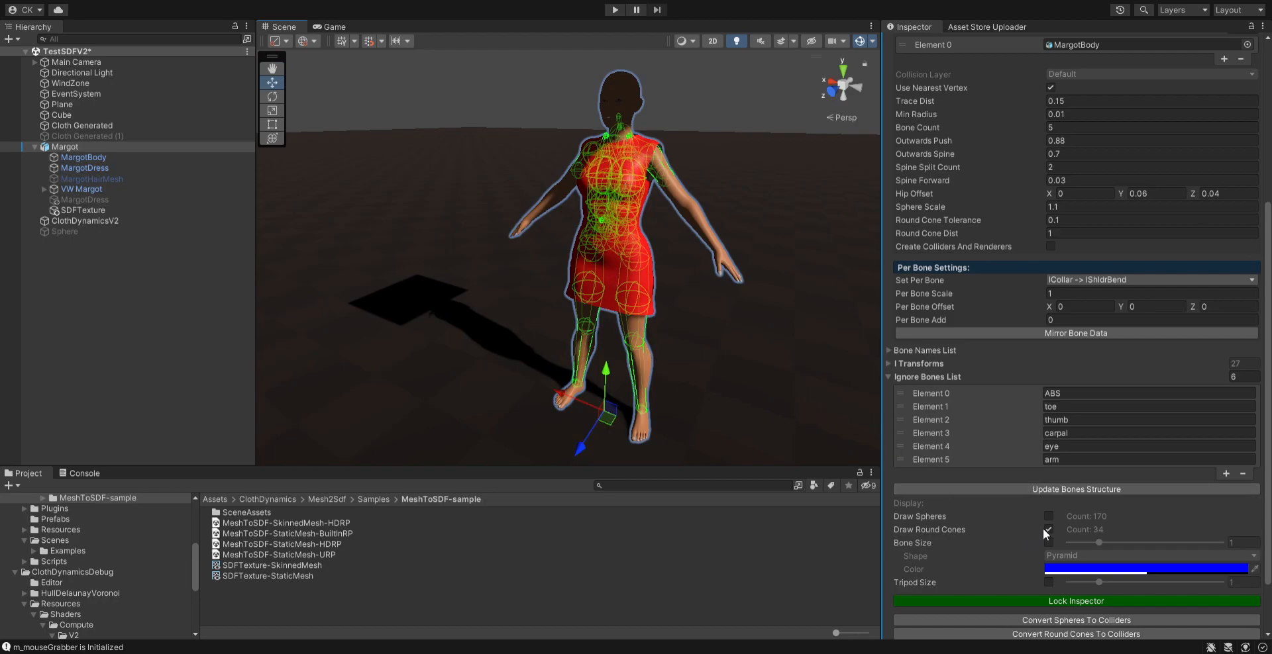
click(1049, 516)
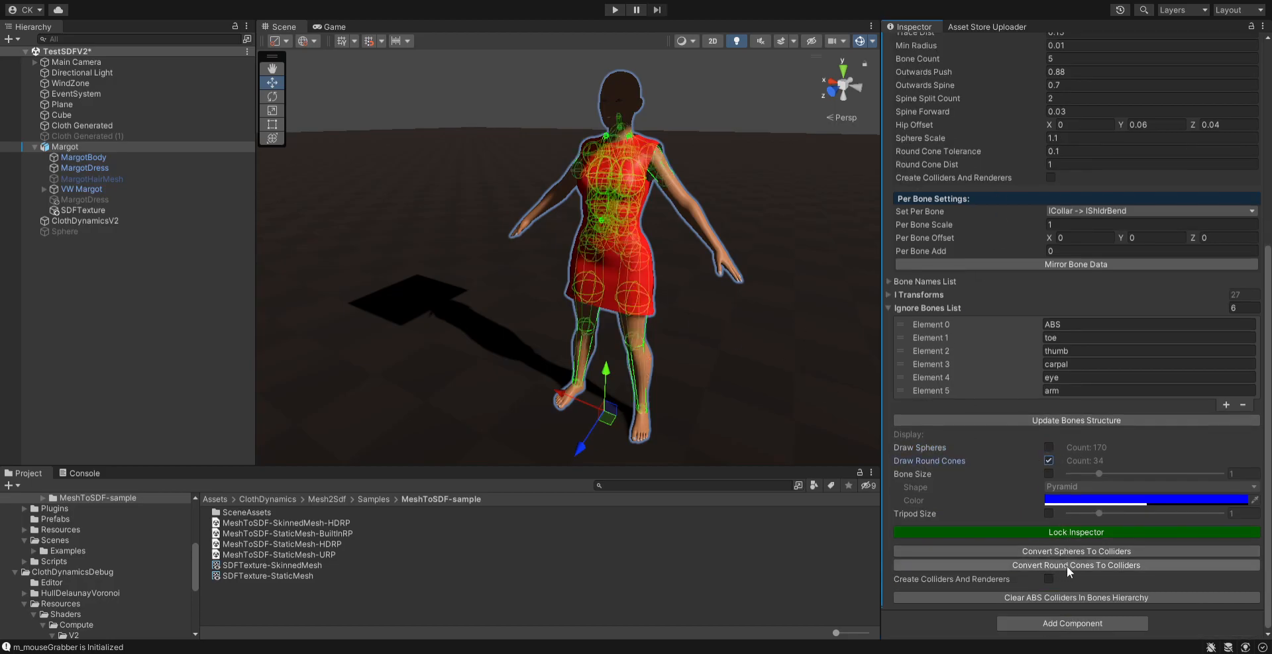
- Convert the round cones to colliders, copying 34 ABS colliders to ClothDynamicsV2, then start Play
click(1074, 566)
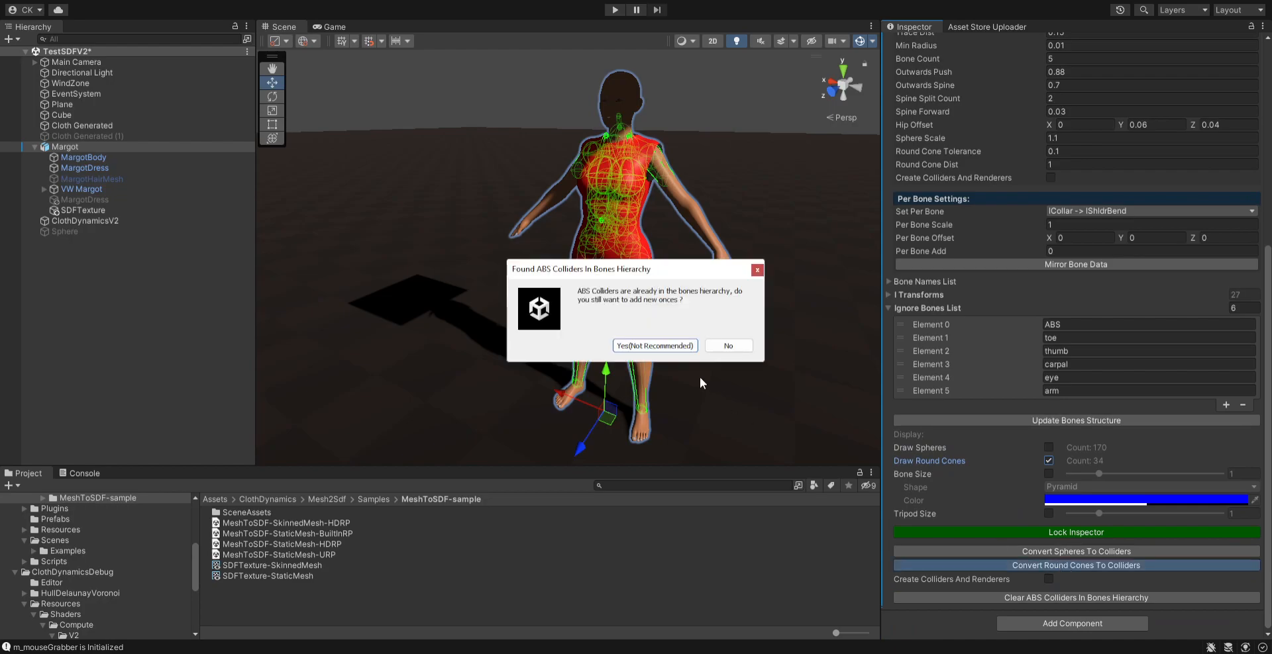
mouse_move(693, 306)
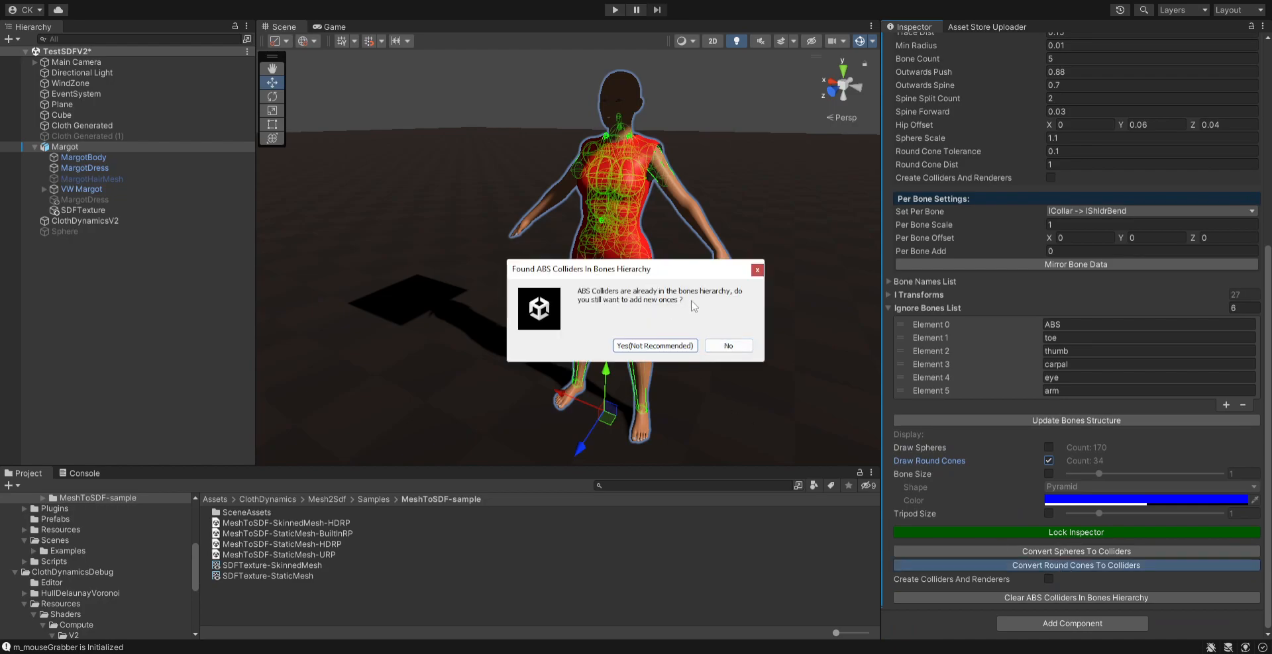
click(653, 346)
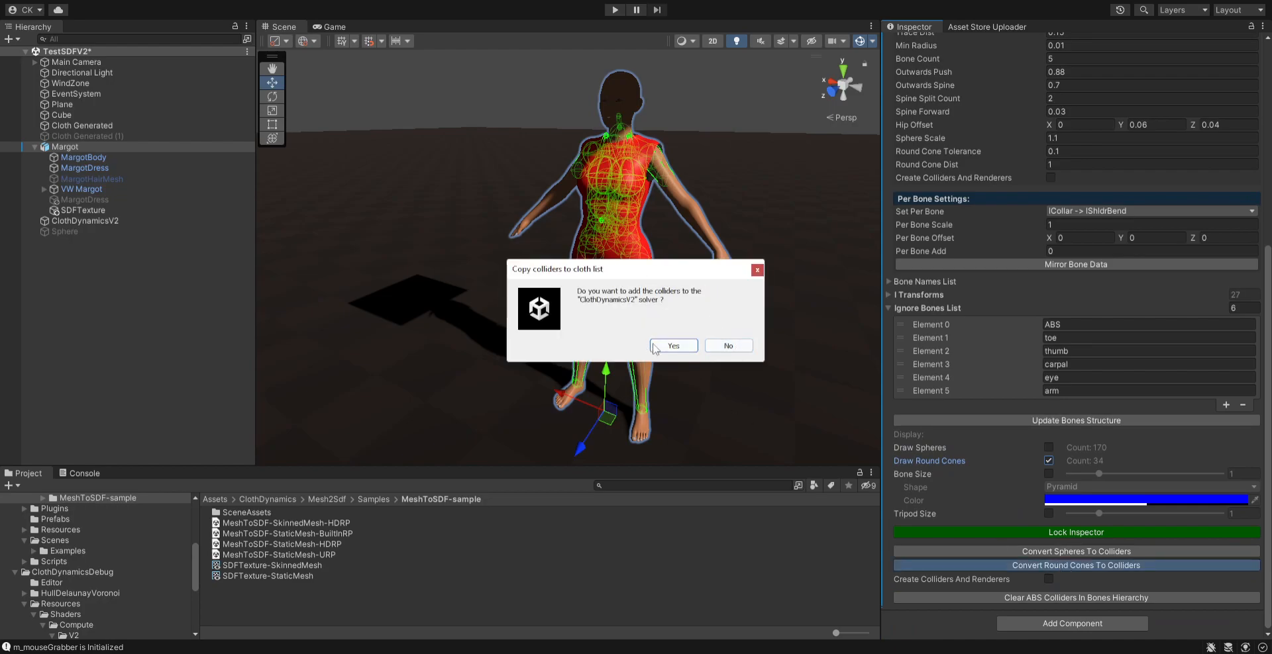
click(673, 346)
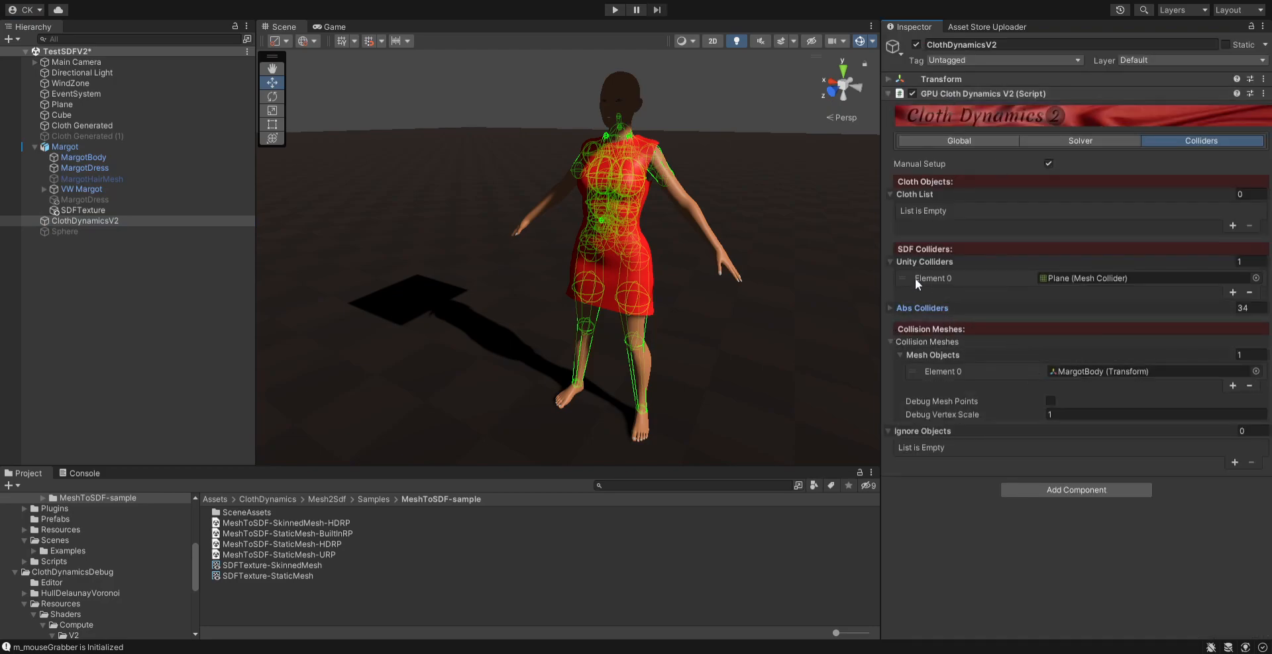
click(613, 9)
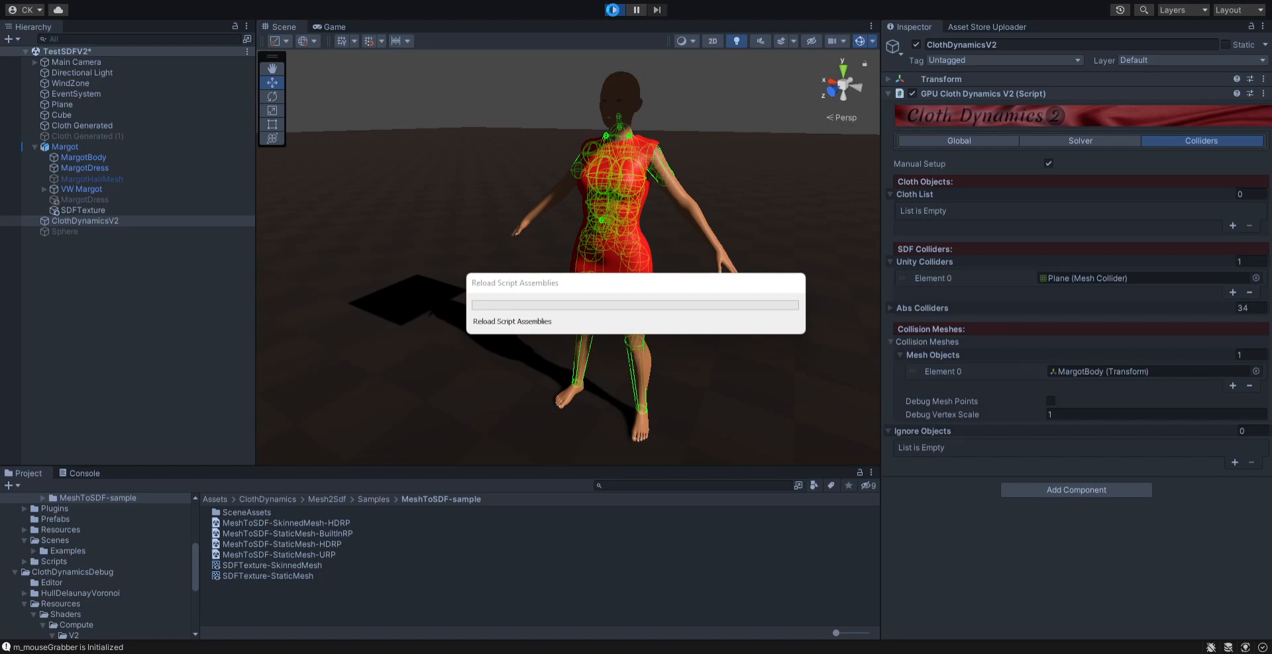
- Run the scene with Stats shown and view ClothDynamicsV2's filled cloth list as the dress simulates
click(613, 9)
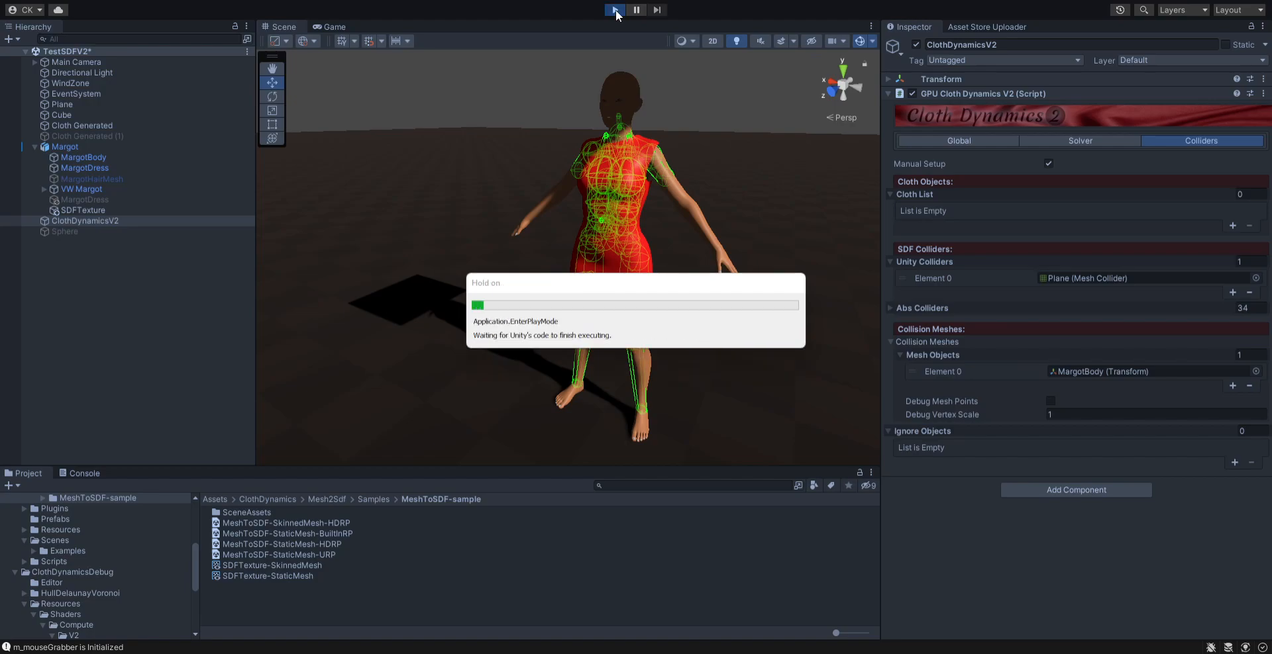
click(613, 10)
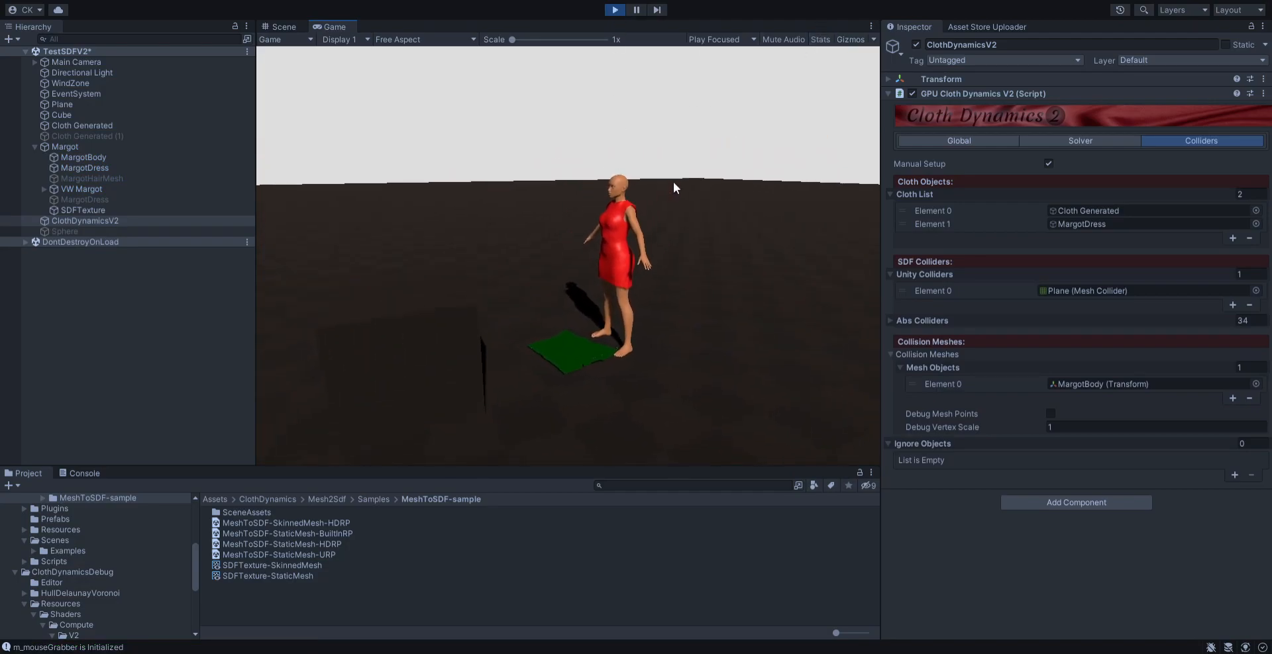
click(63, 147)
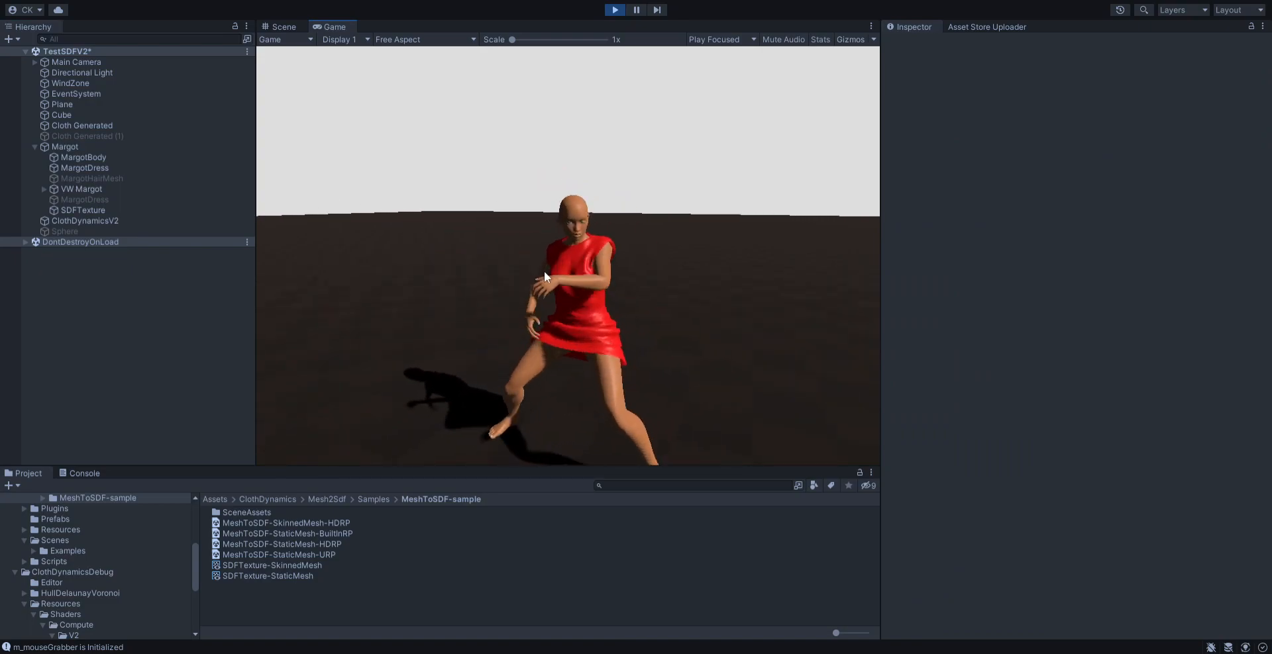
click(85, 168)
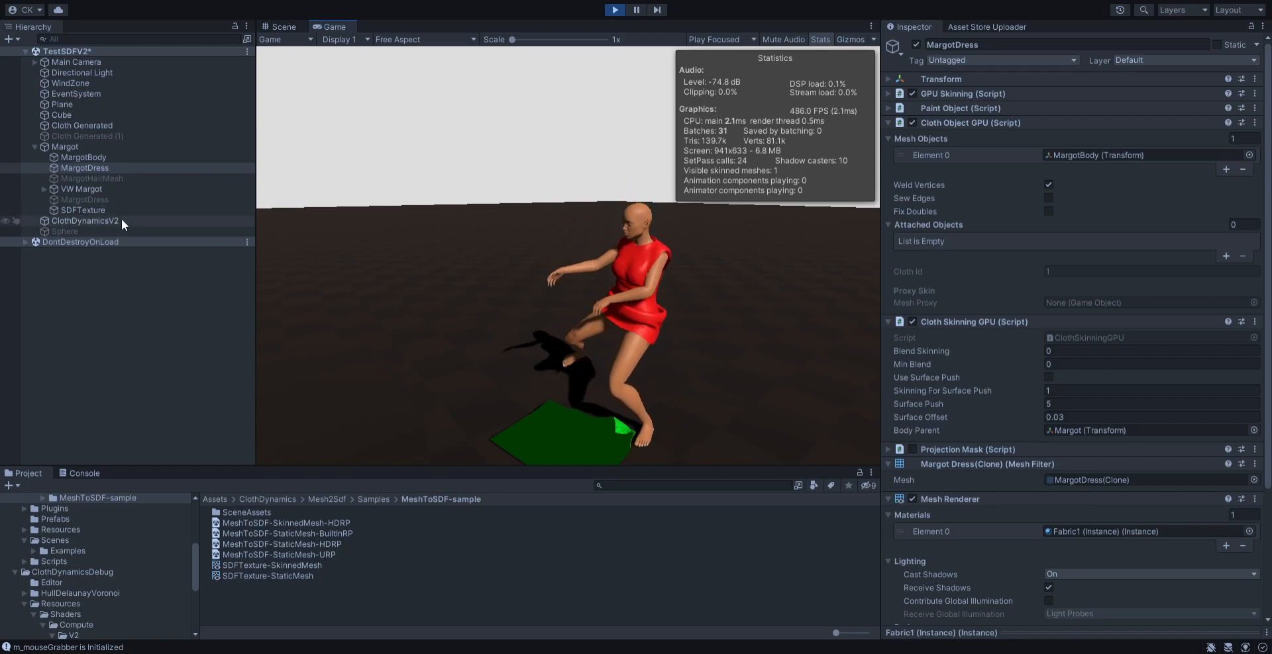
click(85, 221)
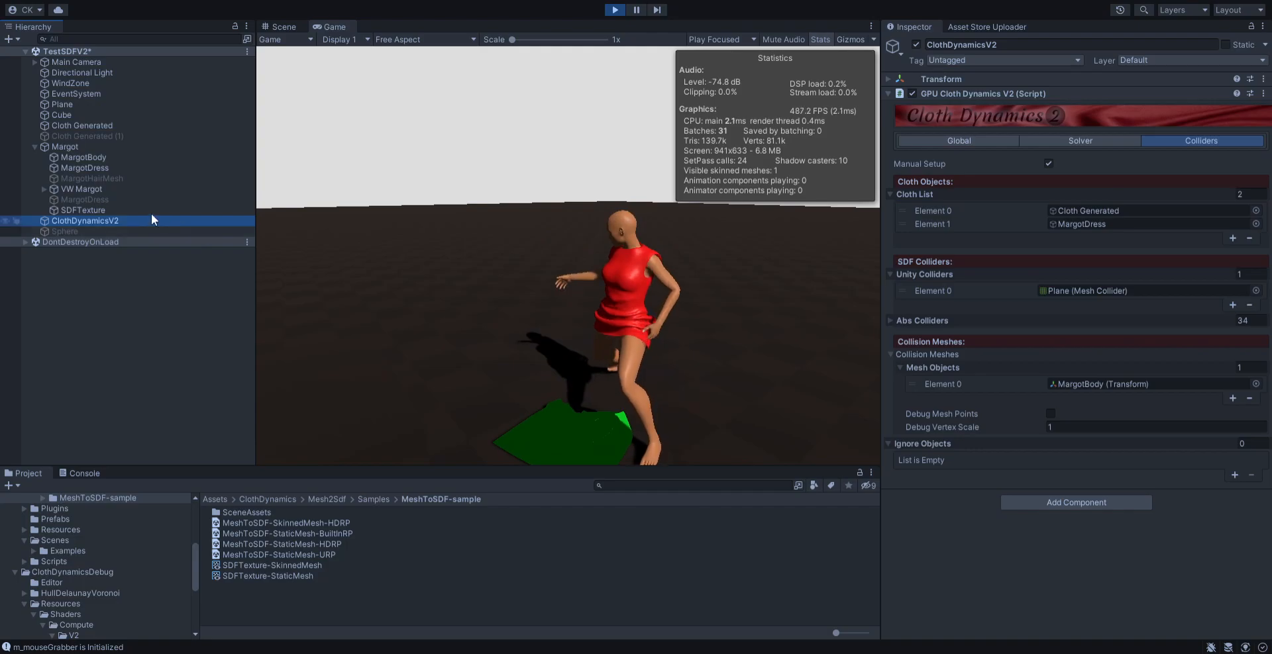
- In the Scene view, inspect a bone sphere collider and a thigh round cone collider under VW Margot
click(42, 189)
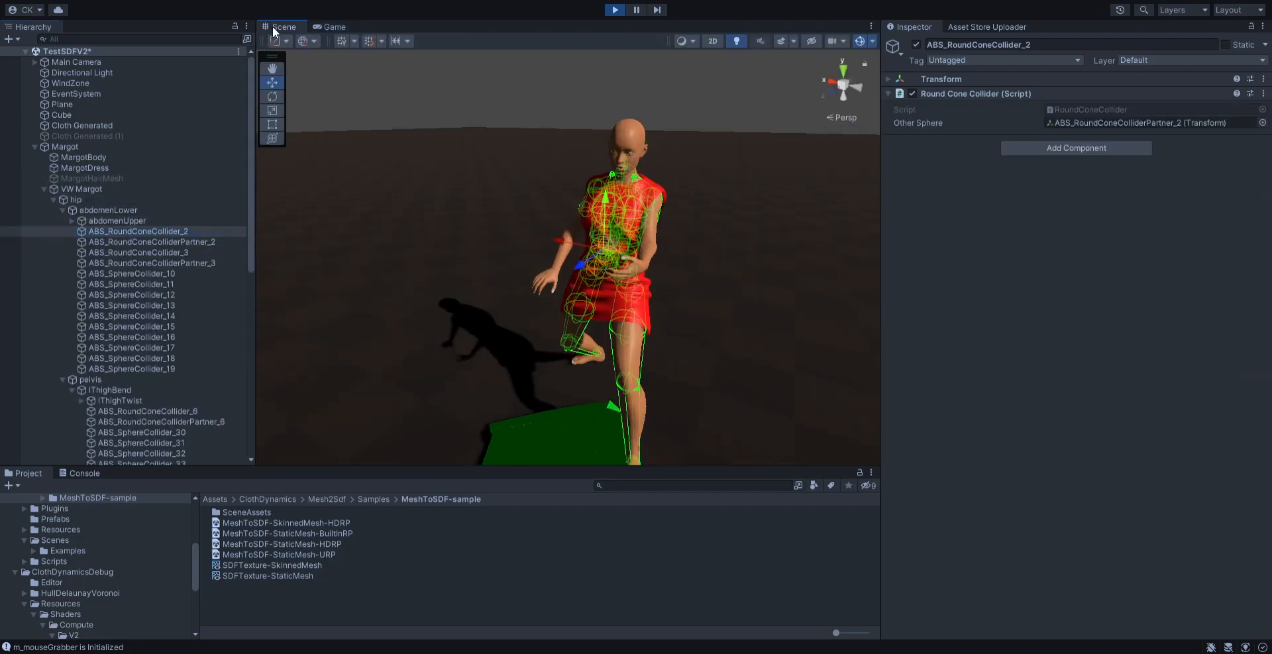
click(131, 328)
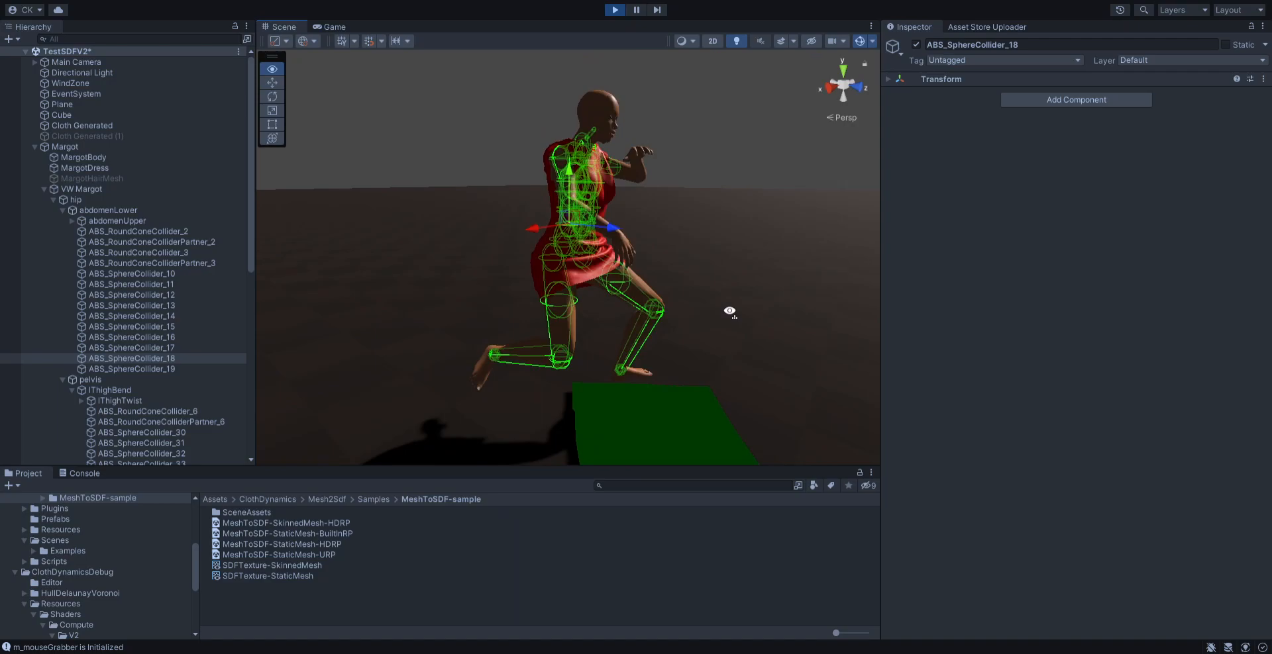
click(142, 304)
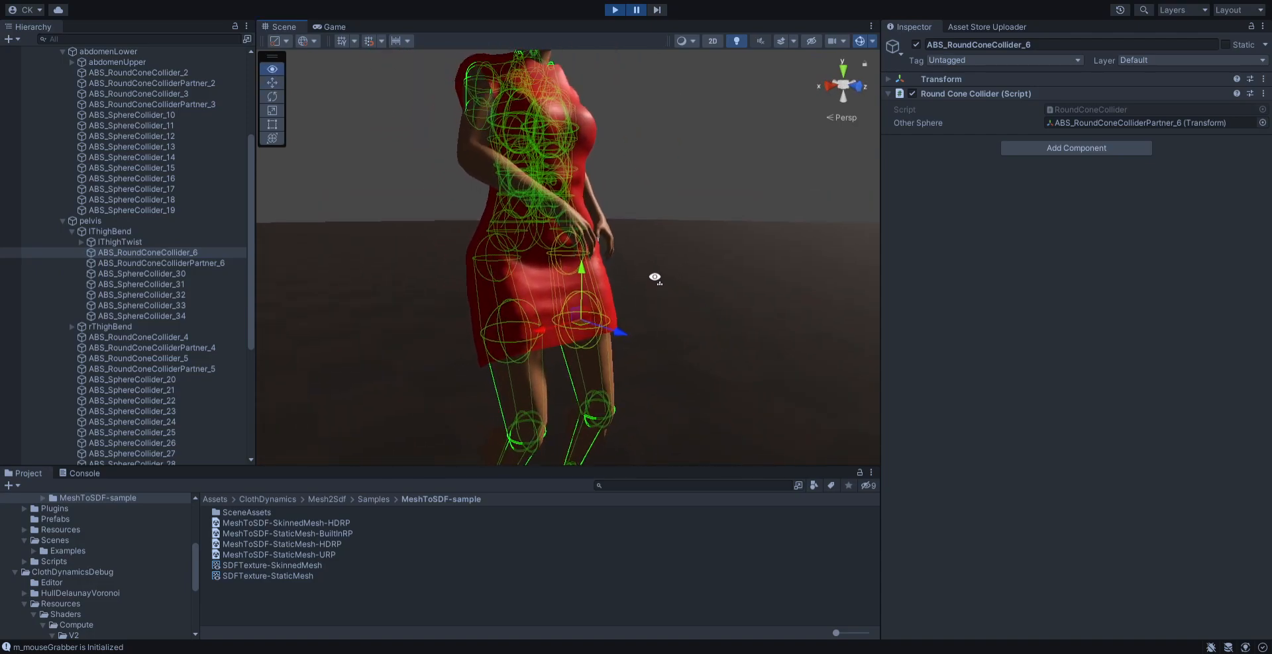
- Return to the Game view and collapse the expanded bone hierarchy
click(334, 27)
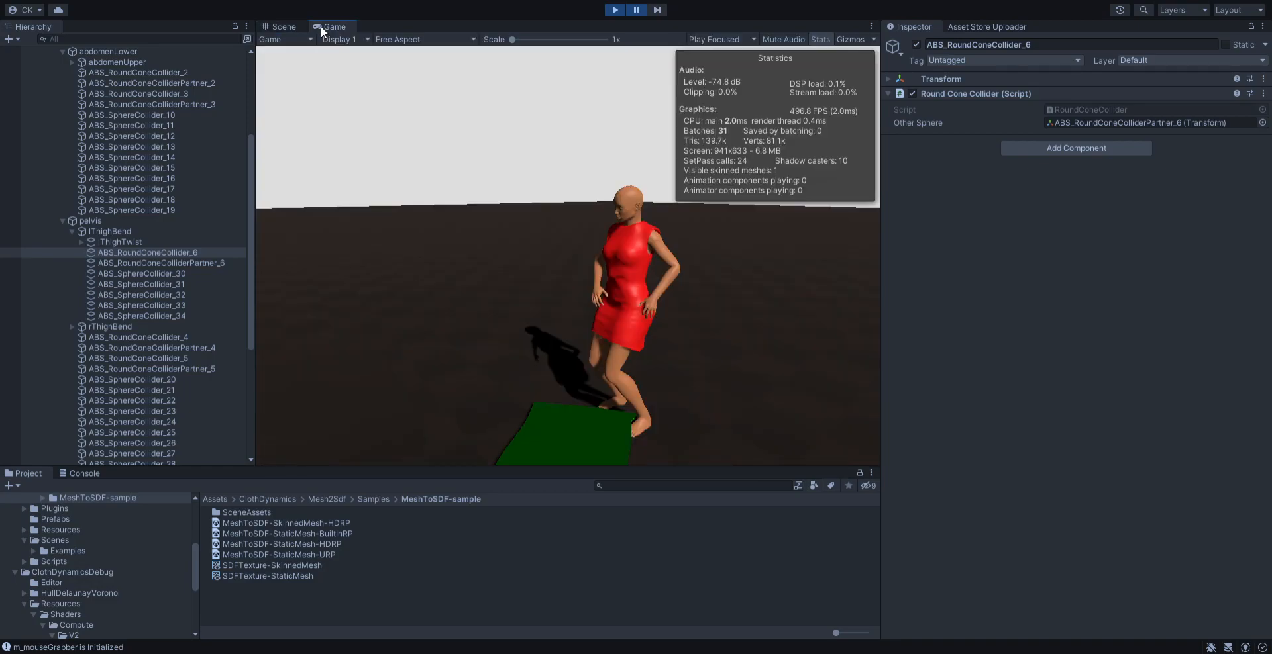
click(147, 251)
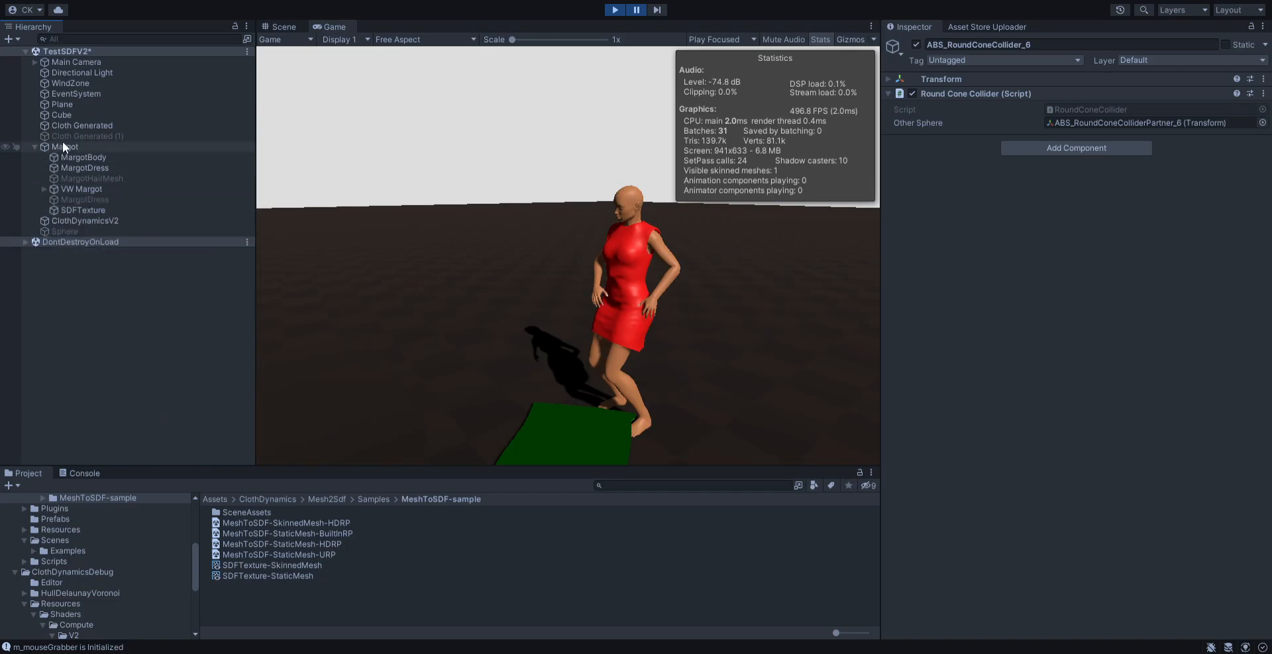
- Select the ClothDynamicsV2 solver, show its Global settings and stop play mode
click(84, 222)
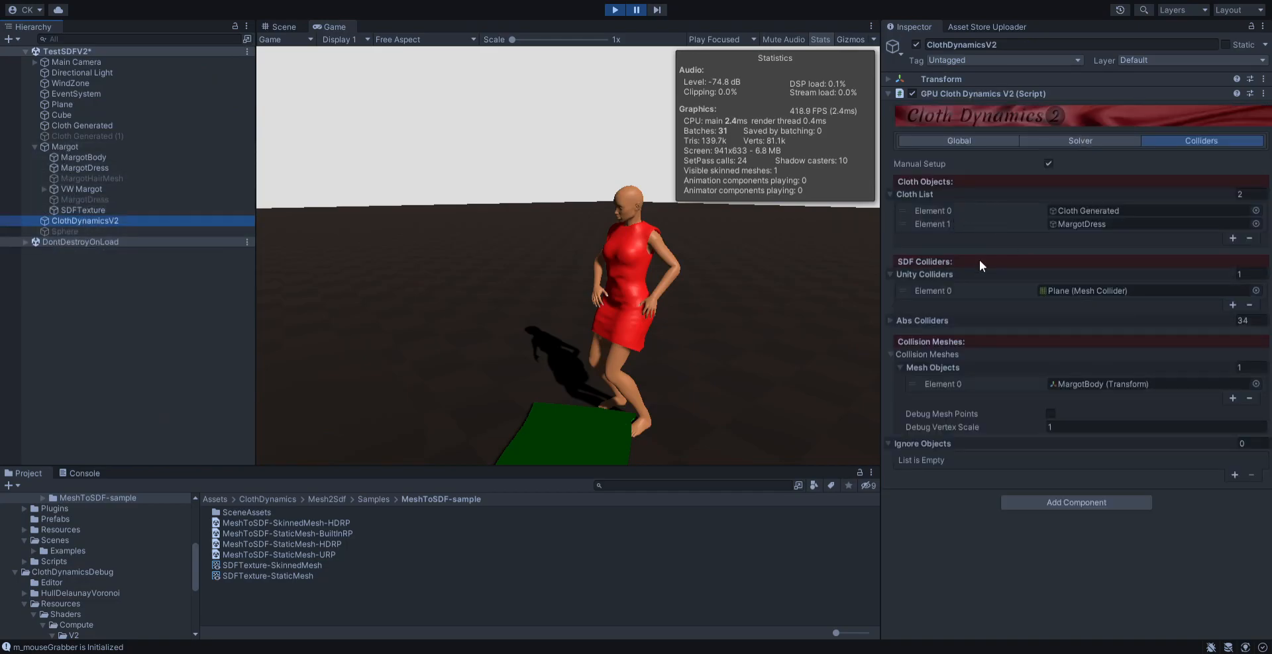
click(956, 140)
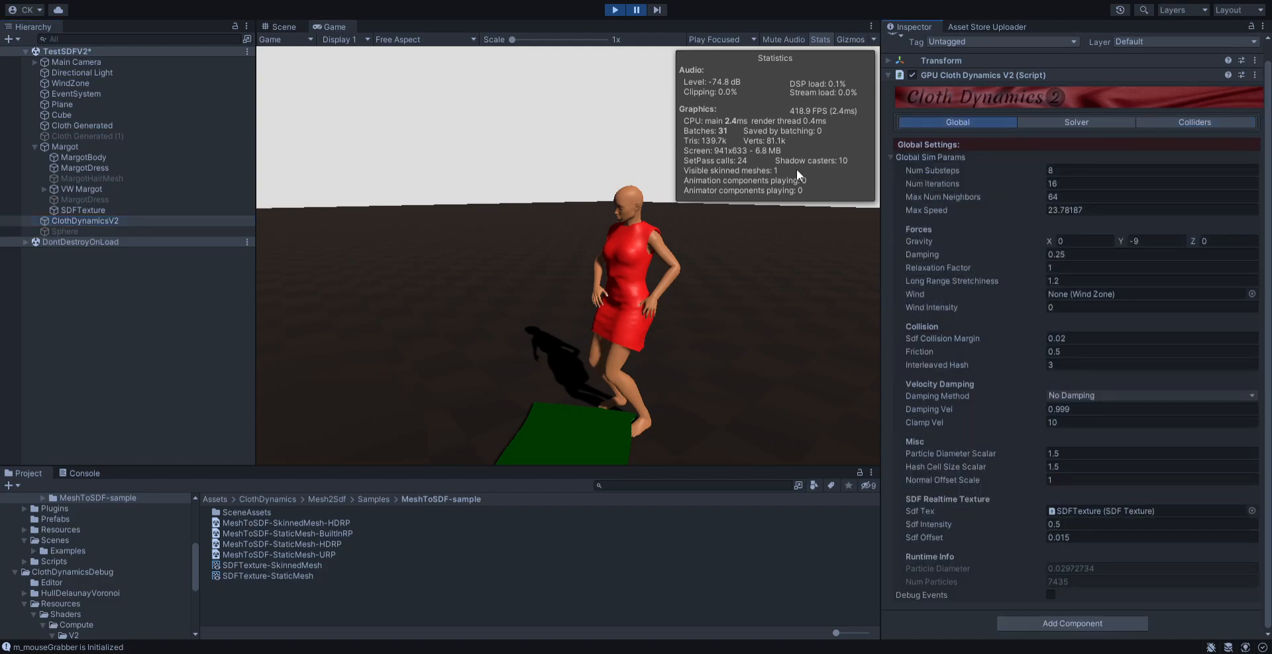
click(1193, 122)
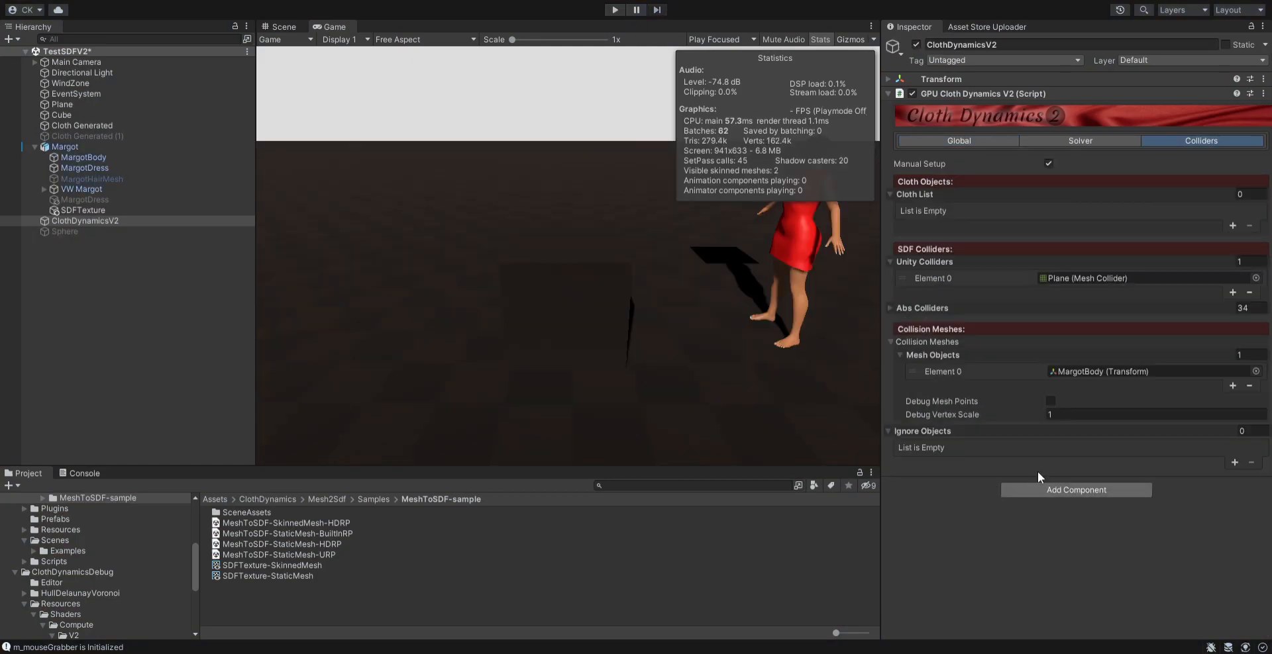
- Set the solver's Sdf Tex slot to None so only the ABS colliders remain
click(956, 140)
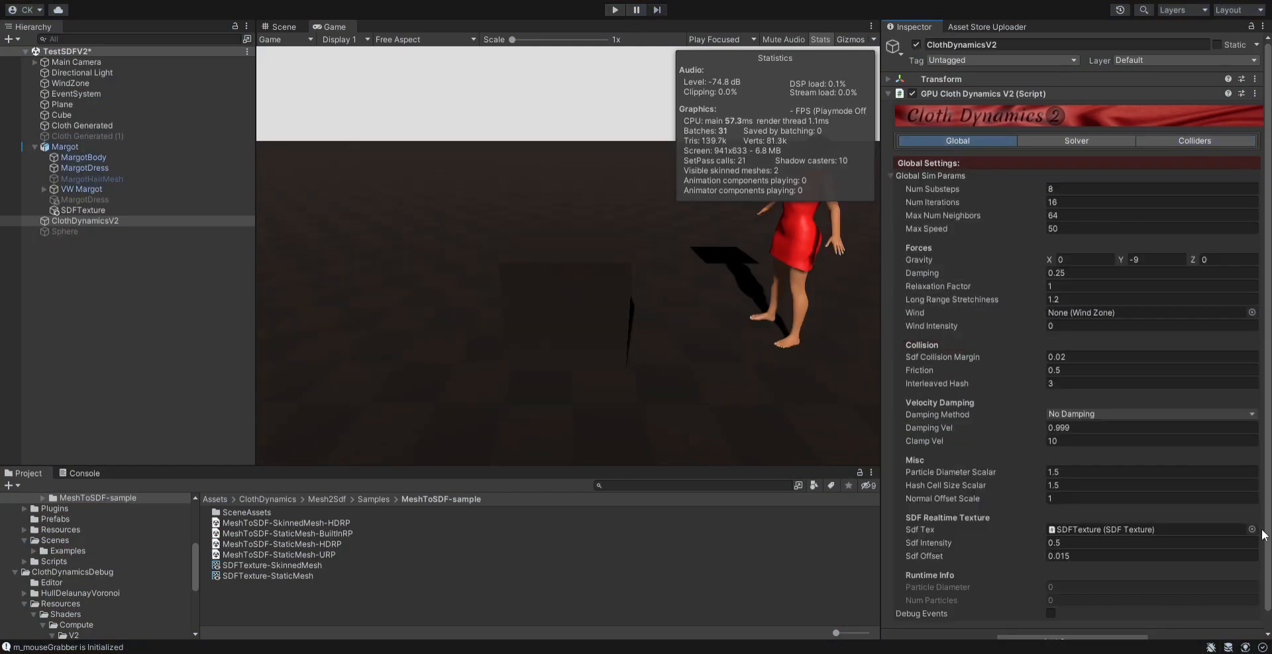
click(1147, 530)
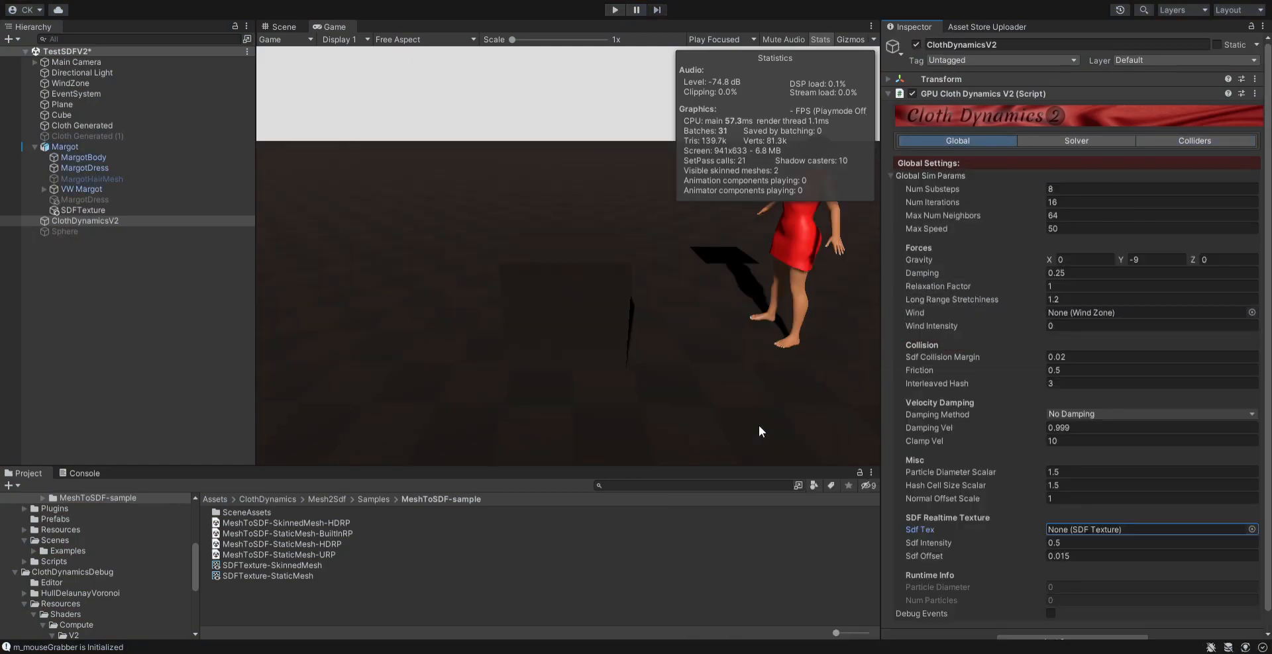
mouse_move(1024, 430)
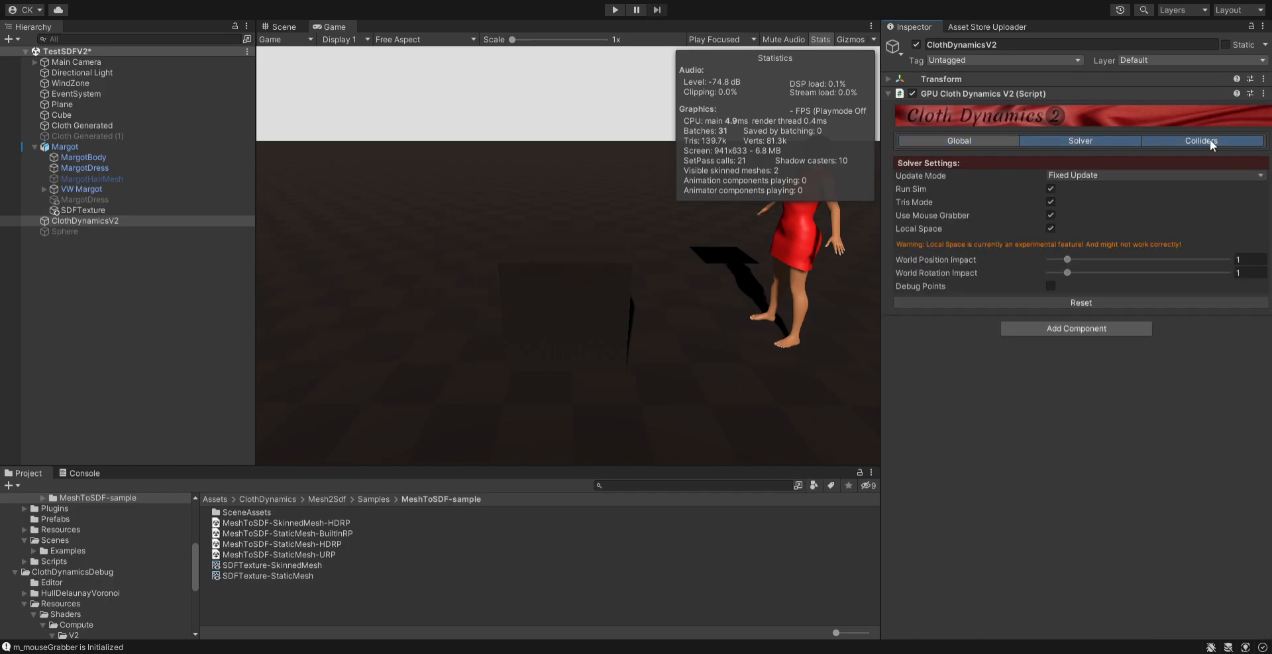
- Show the solver's Colliders lists: empty cloth list, one plane collider and 34 ABS colliders
click(1202, 140)
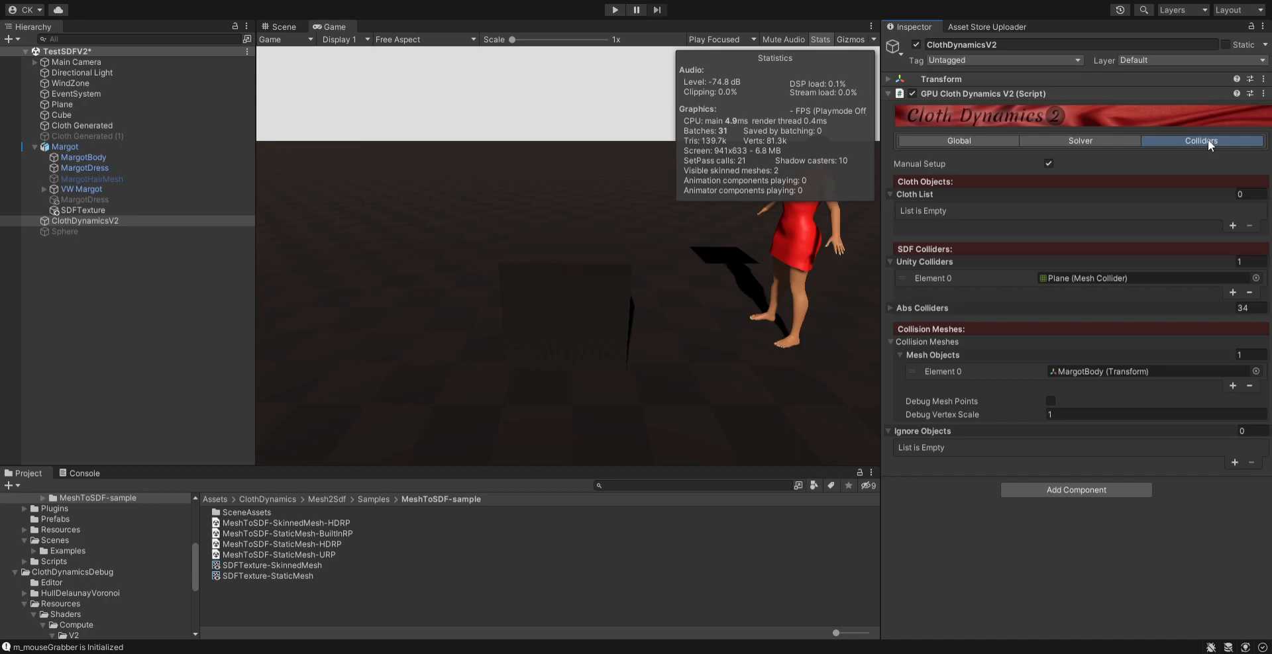
mouse_move(1163, 147)
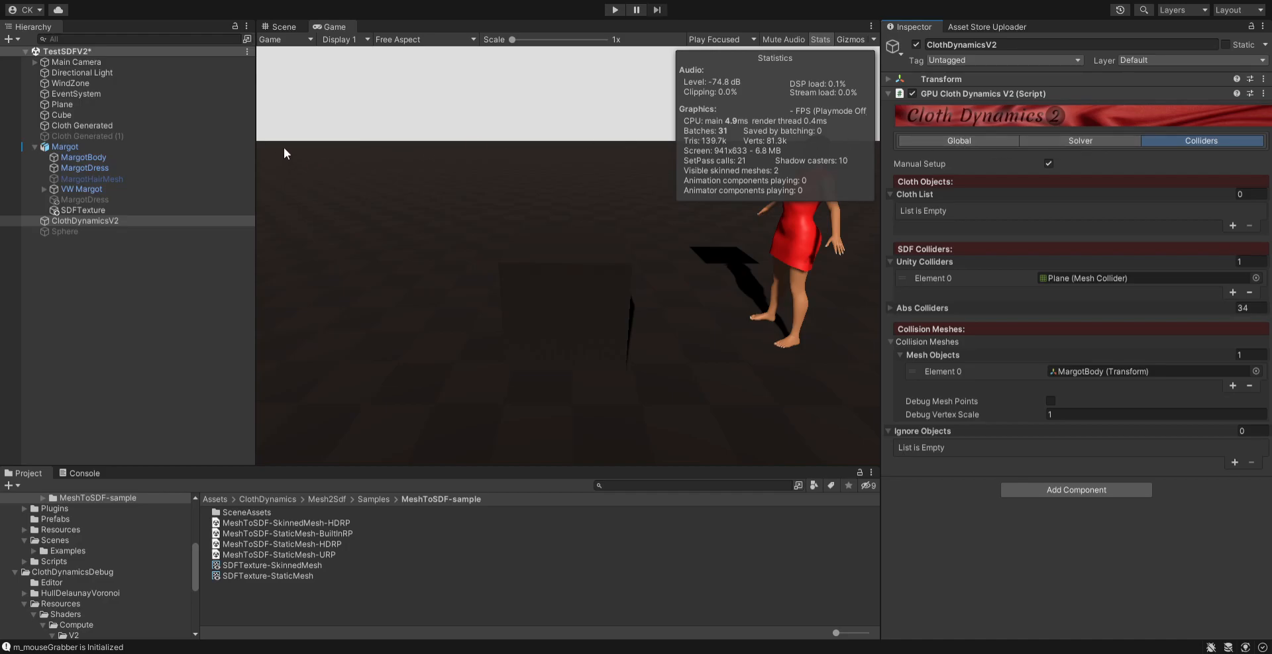
mouse_move(290, 152)
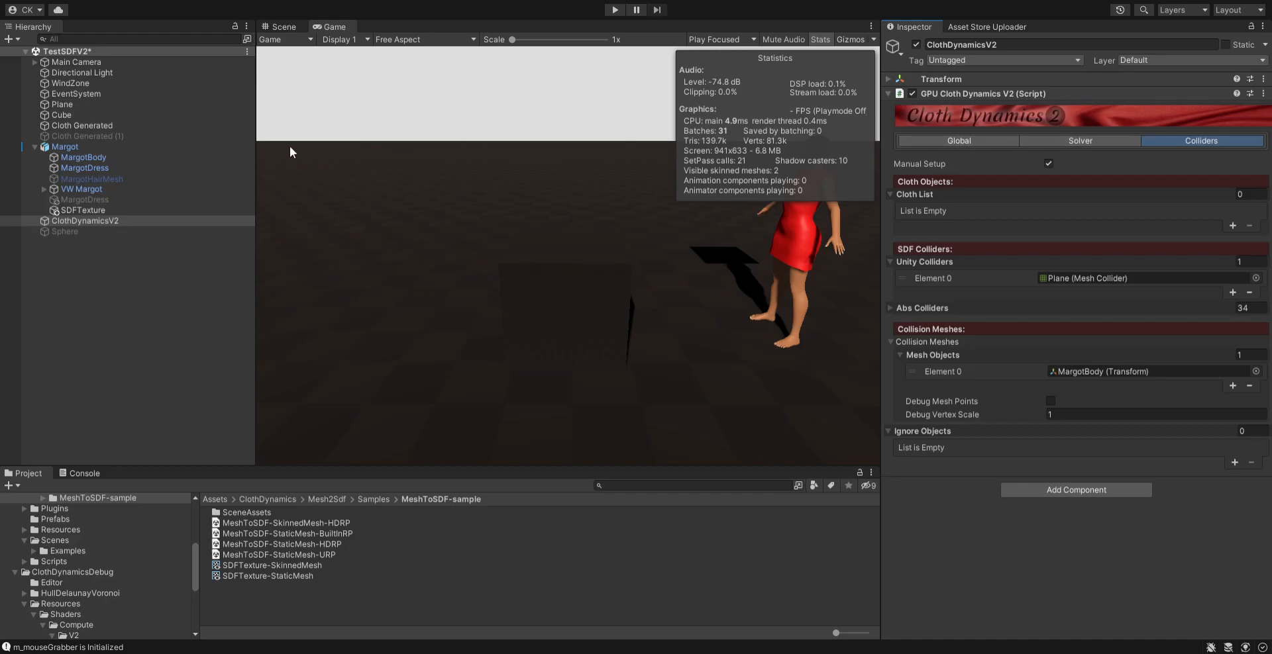
mouse_move(490, 99)
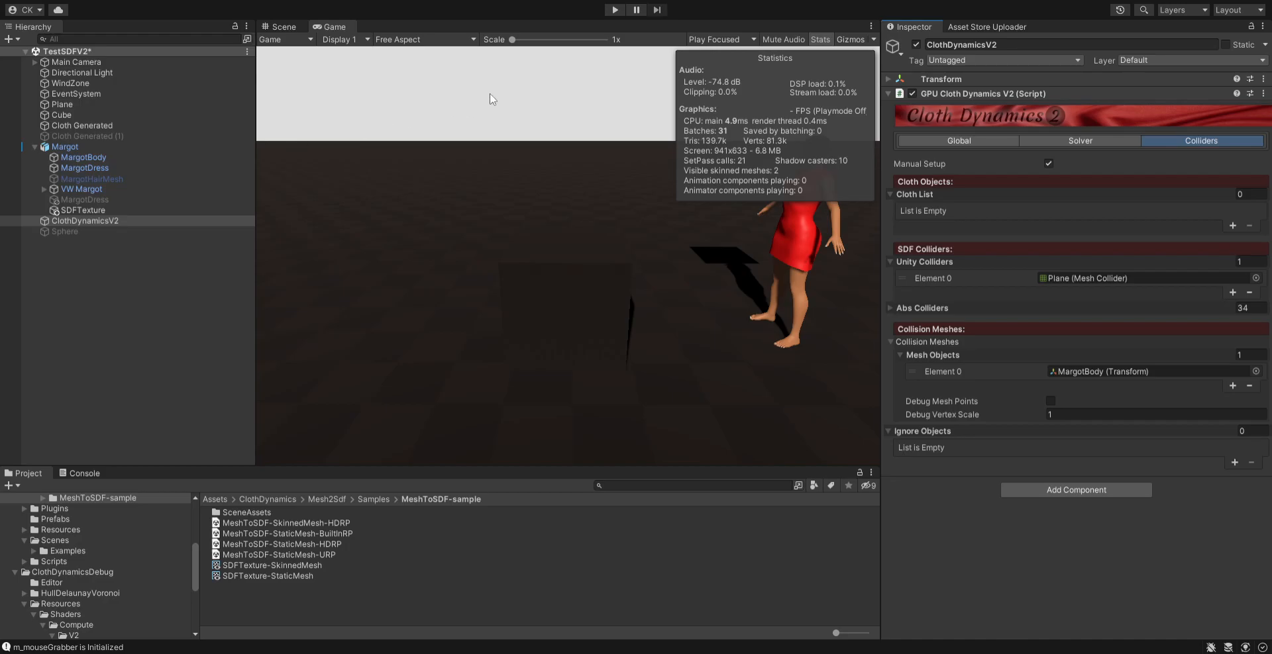